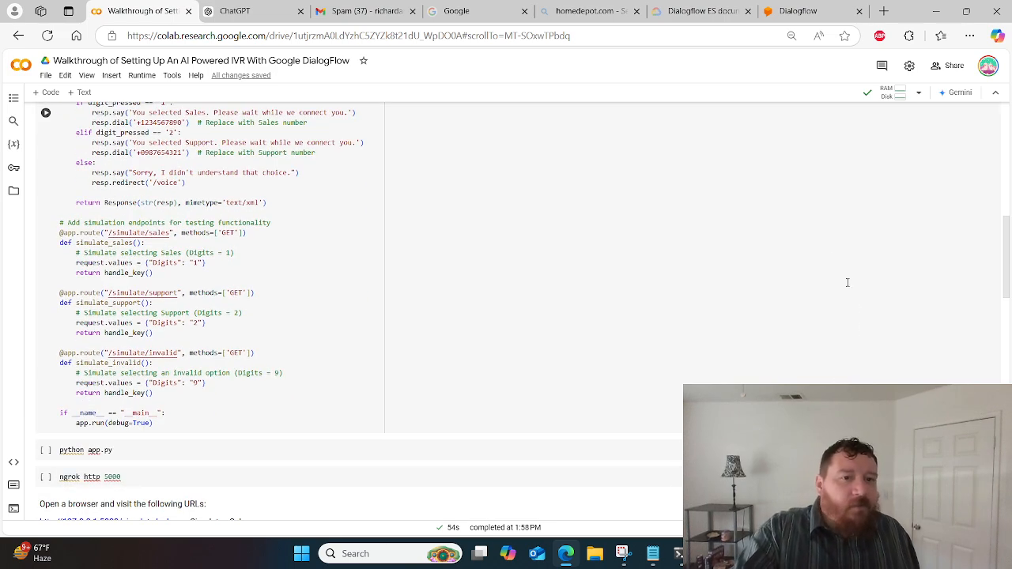
pyautogui.moveTo(809, 226)
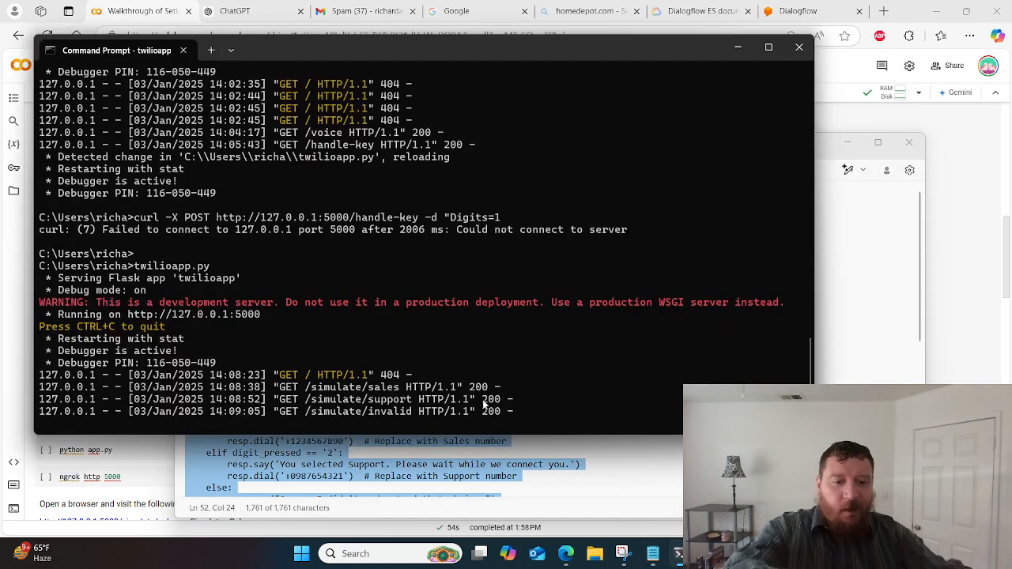
pyautogui.moveTo(462, 387)
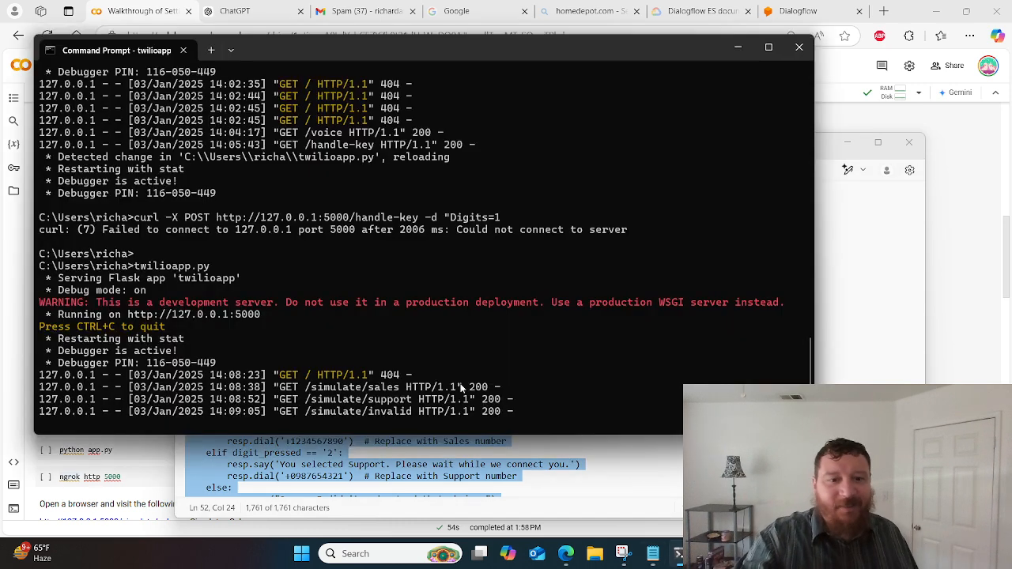
pyautogui.moveTo(471, 433)
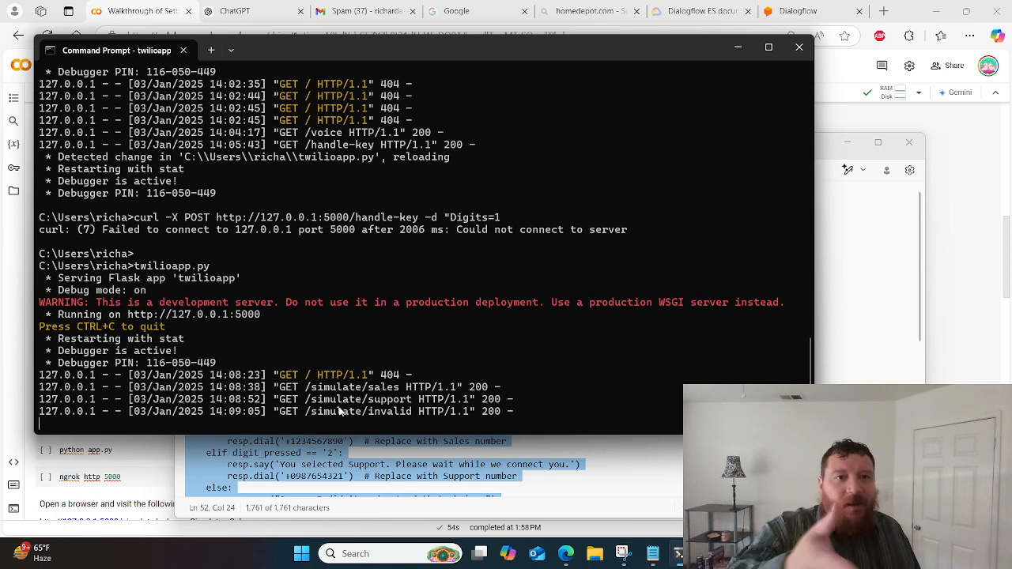
pyautogui.moveTo(187, 316)
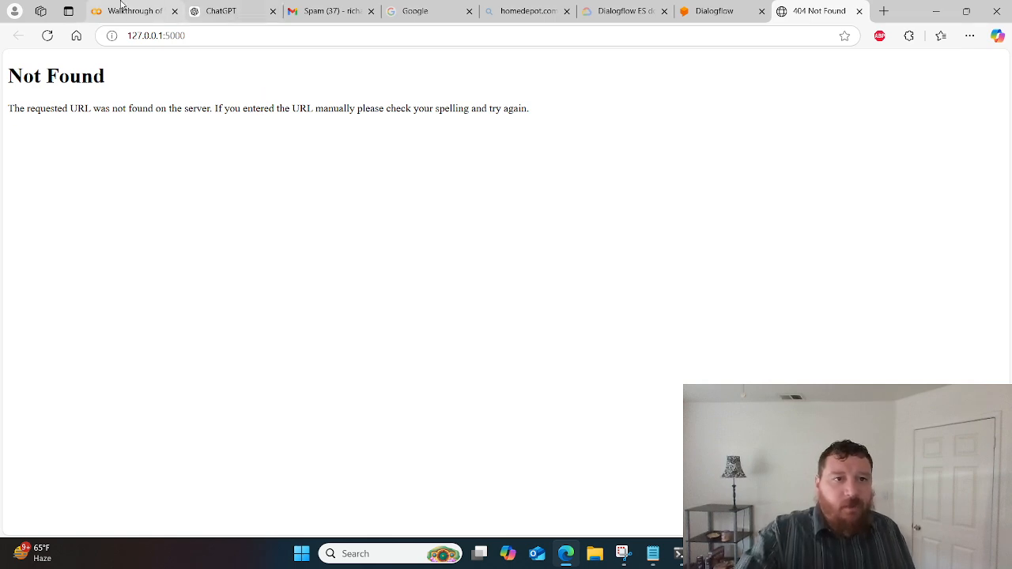
# Step: From the Colab notebook, view the simulated sales URL's XML call-routing response
pyautogui.click(141, 14)
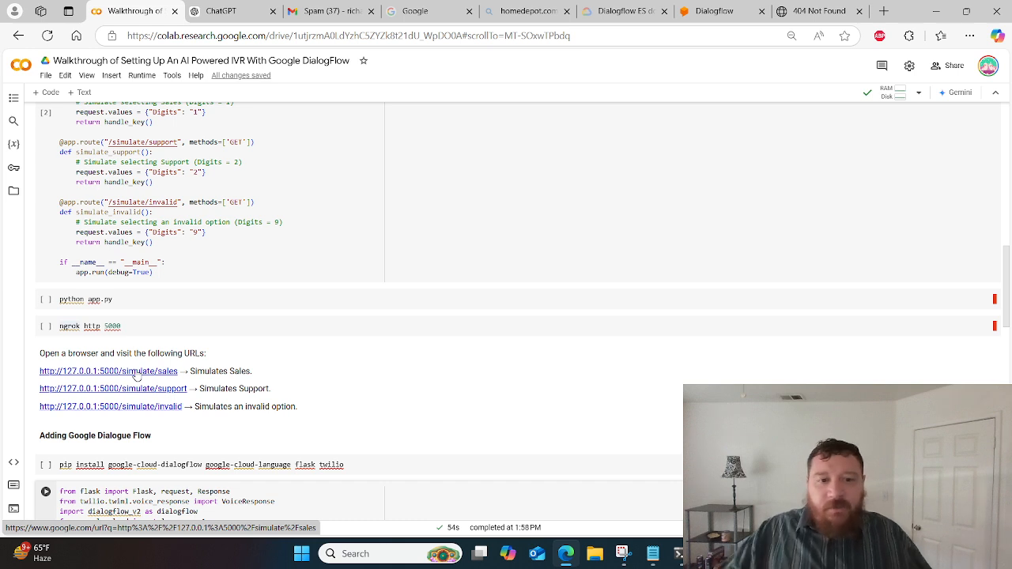
pyautogui.click(108, 370)
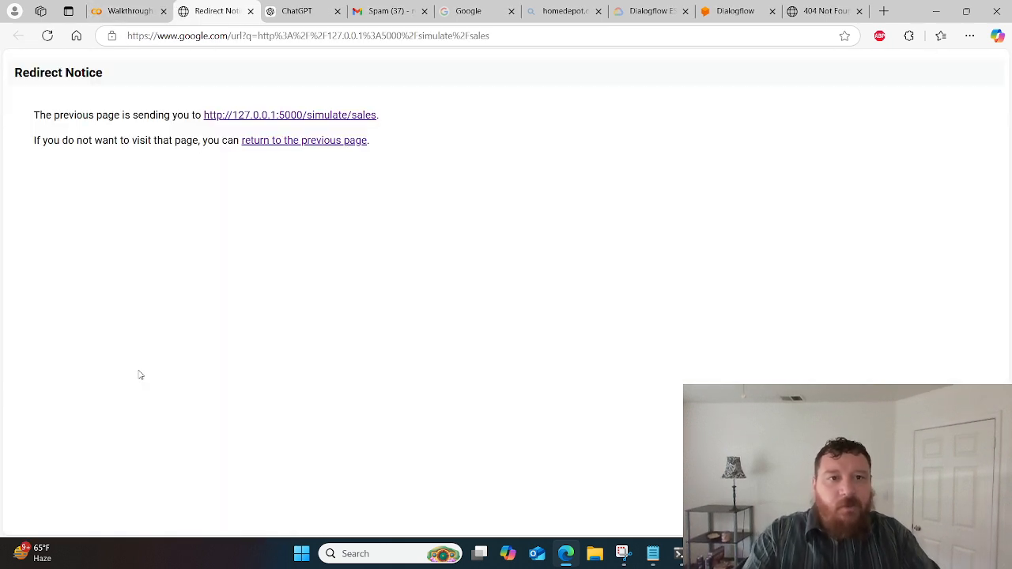
pyautogui.moveTo(245, 120)
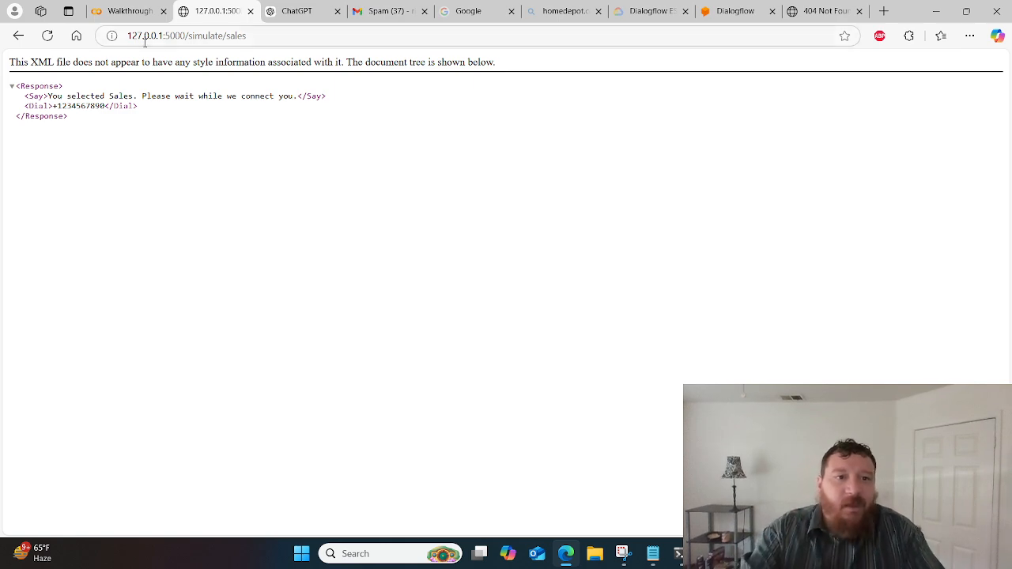
pyautogui.click(131, 12)
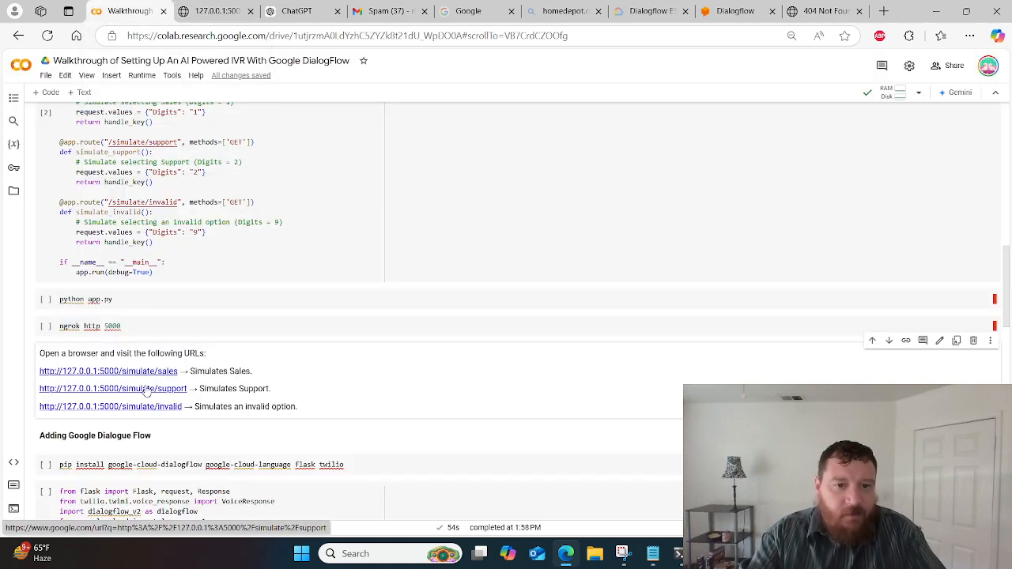
# Step: Open the simulated support and invalid URLs through Google's redirect notice
pyautogui.click(146, 389)
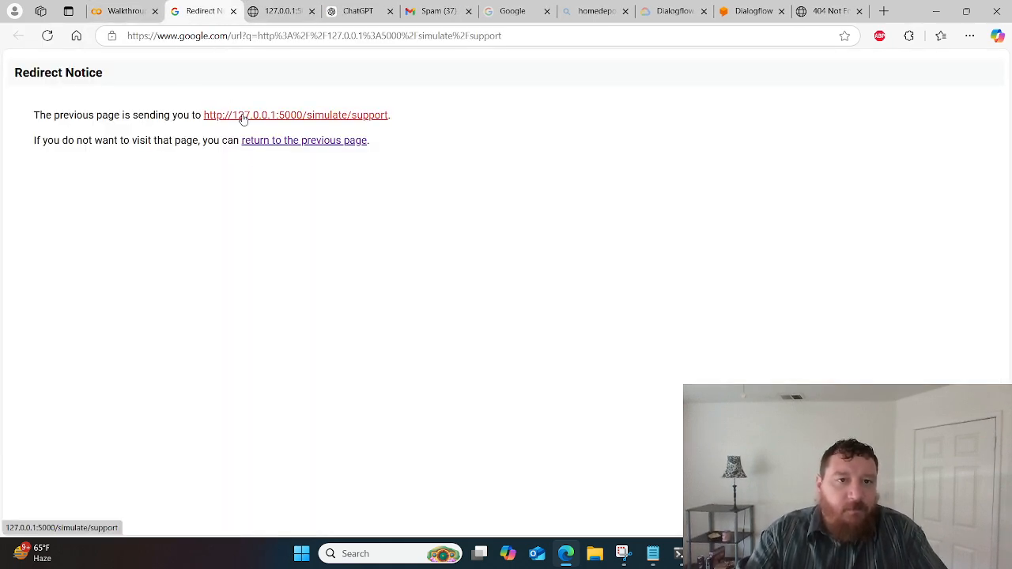
pyautogui.click(295, 115)
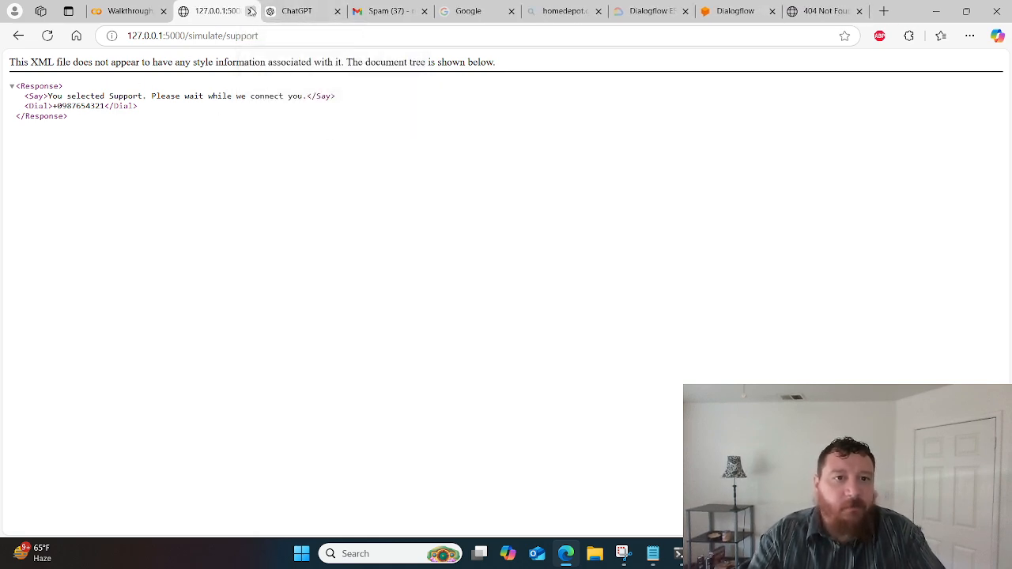
pyautogui.click(130, 14)
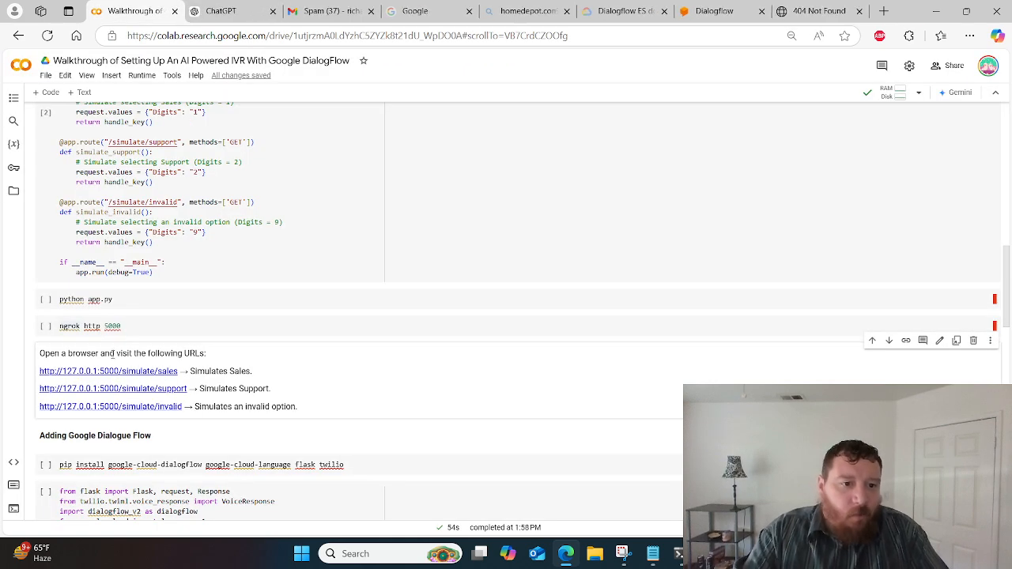
pyautogui.click(111, 407)
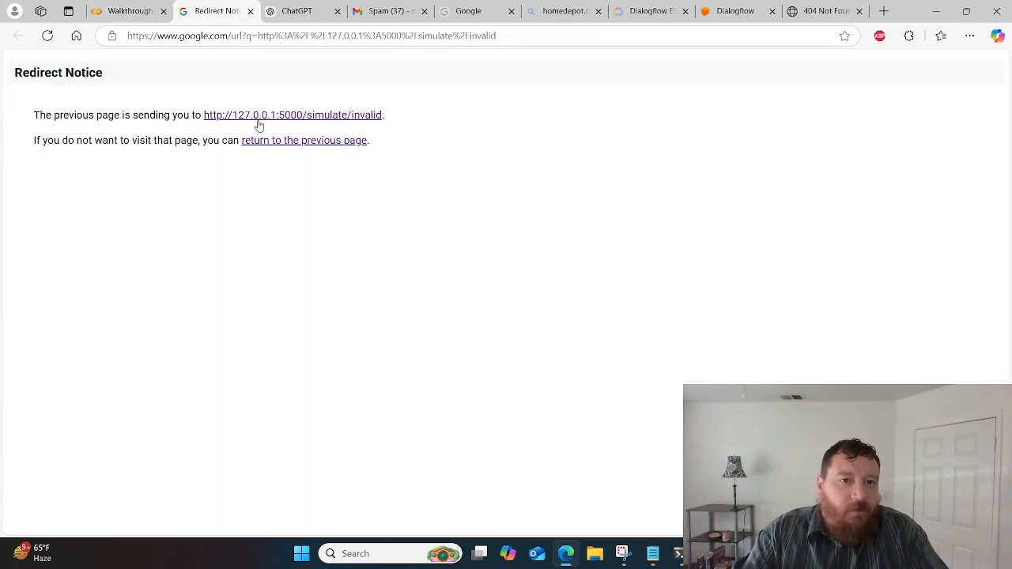
pyautogui.click(293, 114)
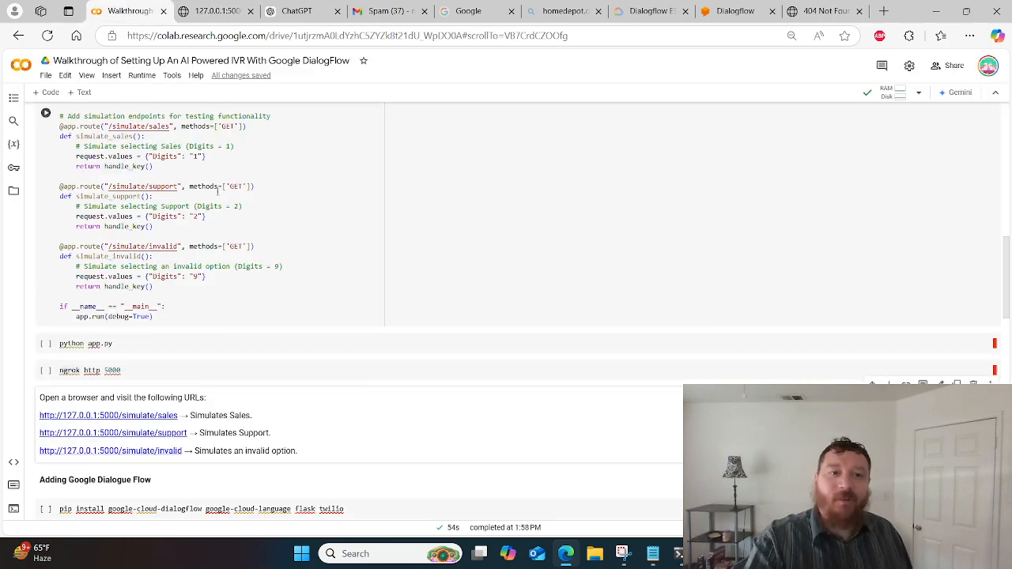
pyautogui.scroll(-3)
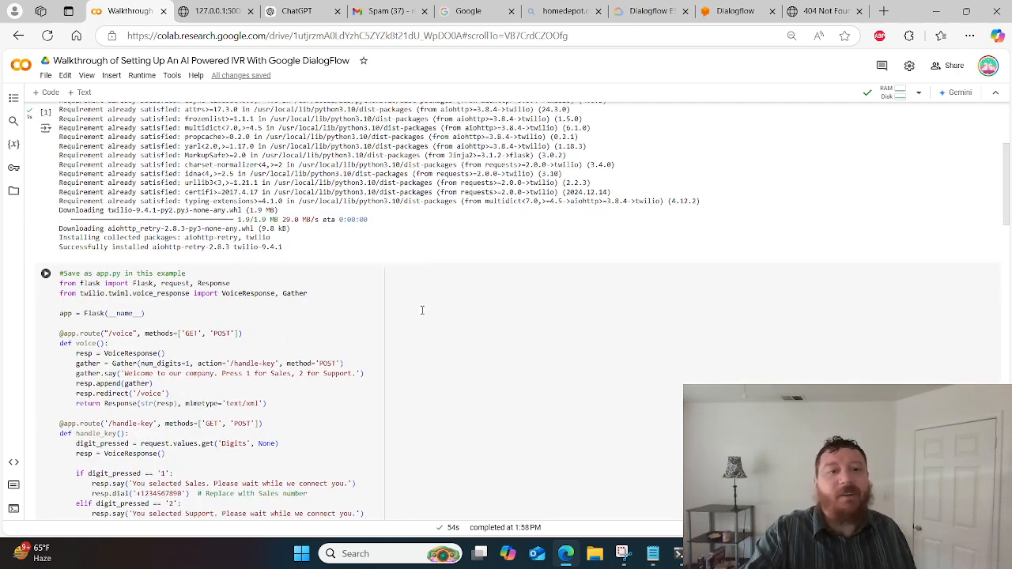
pyautogui.scroll(-3)
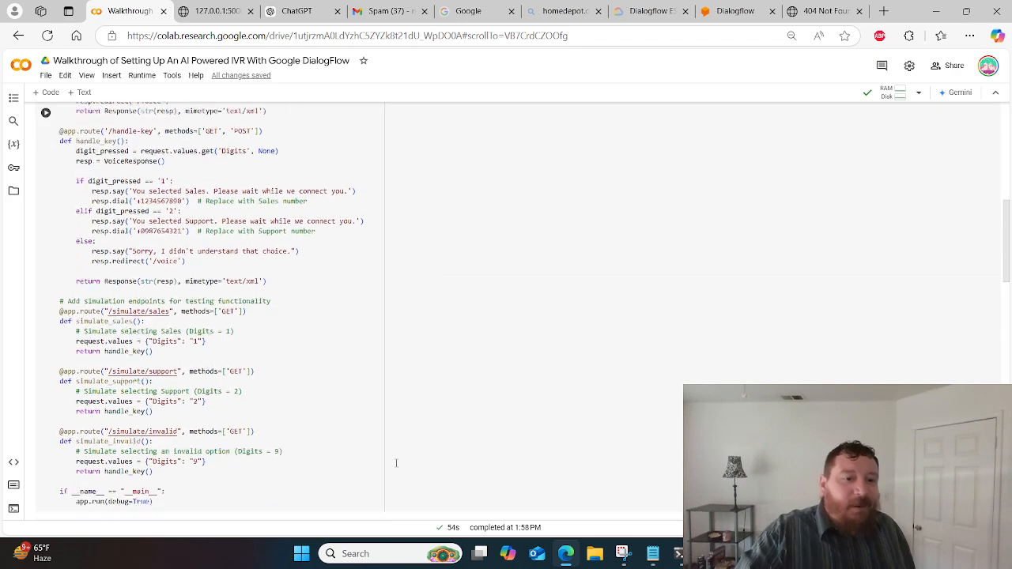
pyautogui.scroll(-3)
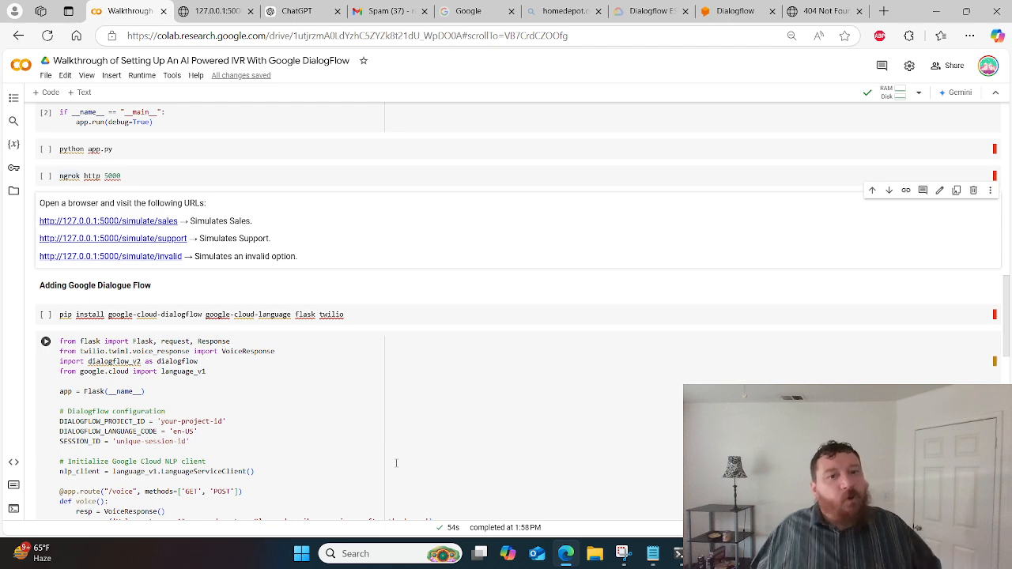
pyautogui.scroll(-3)
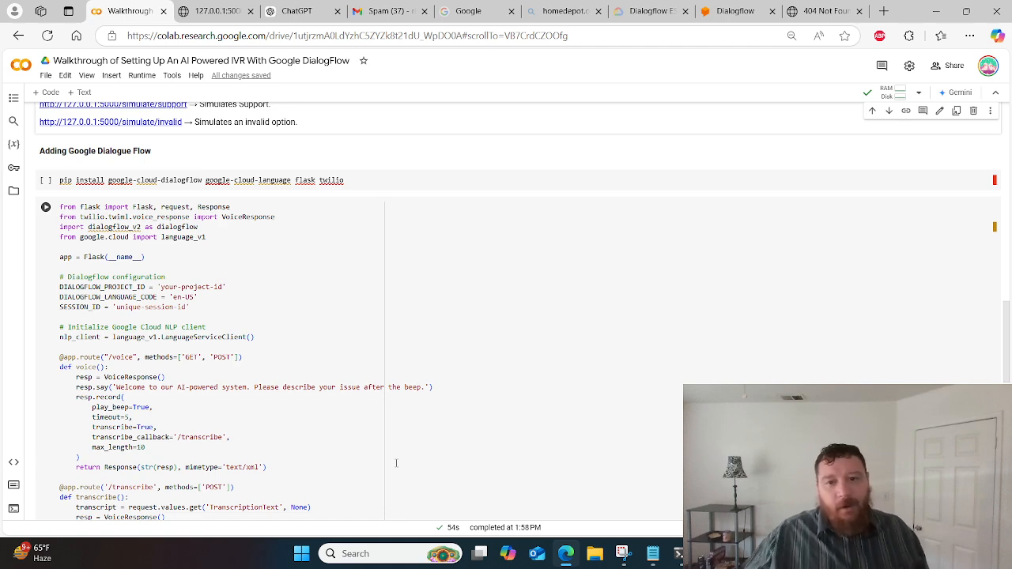
pyautogui.scroll(-3)
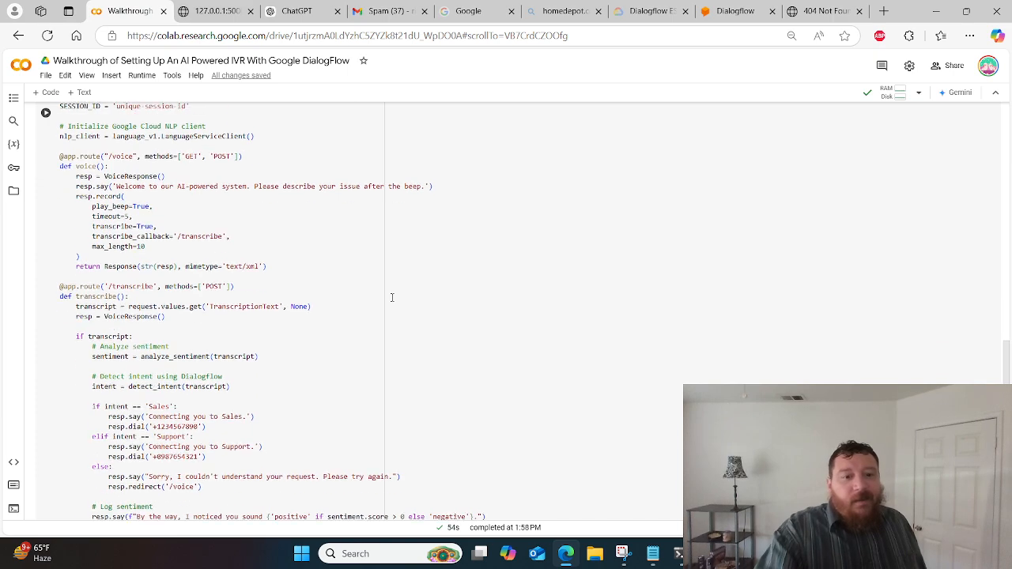
pyautogui.scroll(-3)
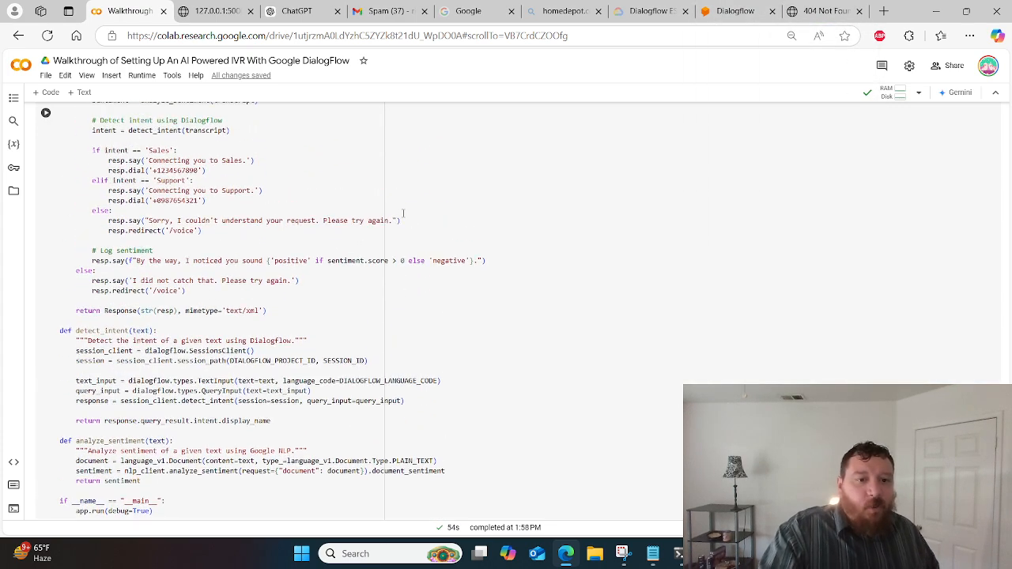
pyautogui.scroll(3)
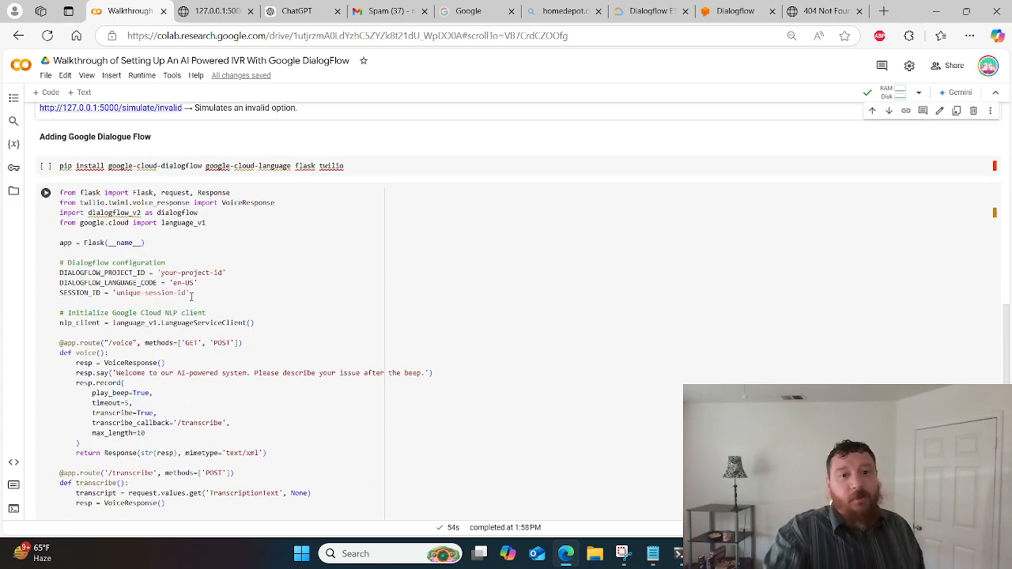
# Step: Select the DIALOGFLOW project ID, language code and session ID lines
pyautogui.moveTo(60, 273); pyautogui.dragTo(189, 293)
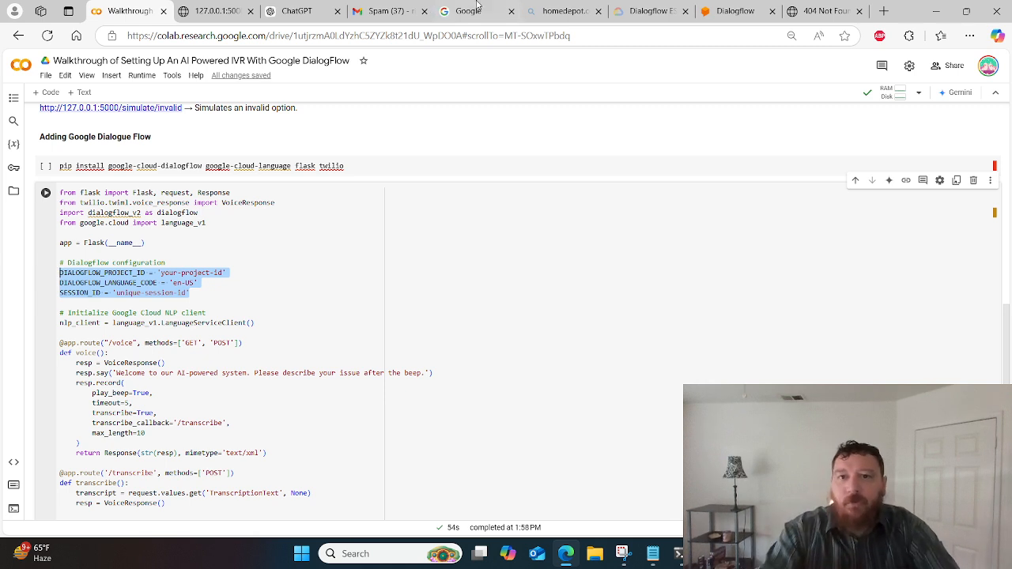
pyautogui.click(737, 11)
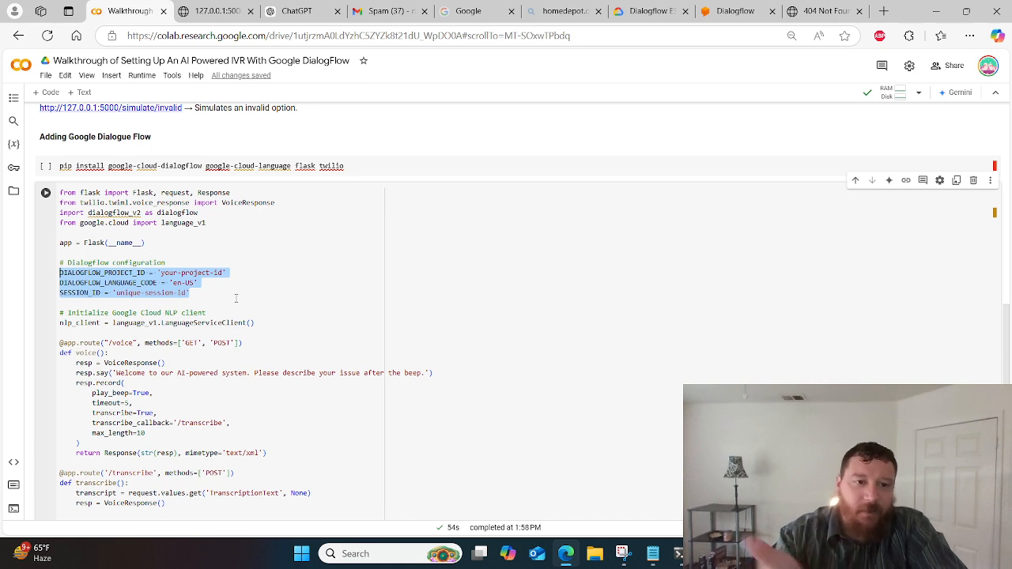
# Step: Return to Dialogflow, glance at Colab's intent-detection code, then return to the intents list
pyautogui.click(731, 10)
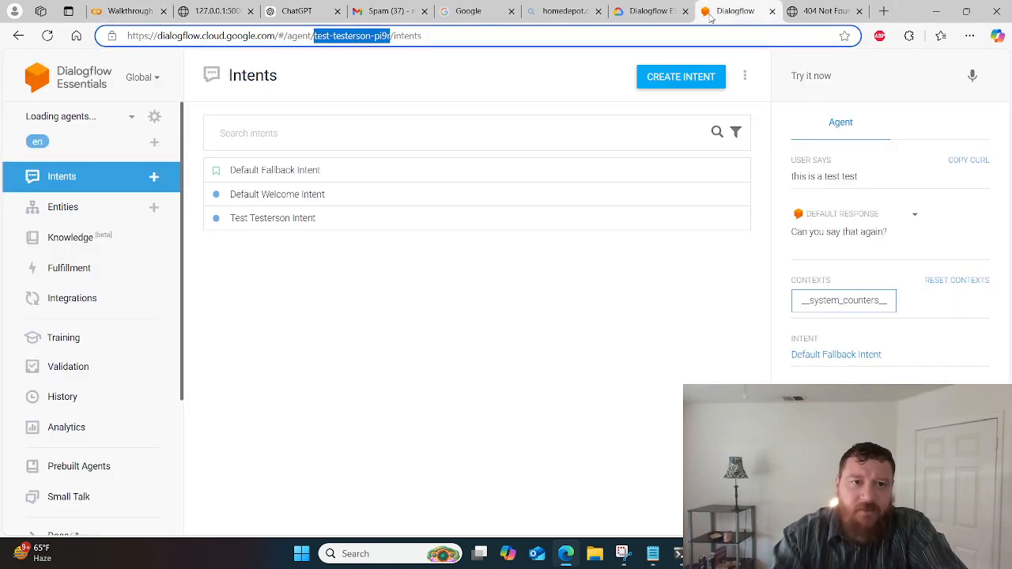
pyautogui.moveTo(445, 332)
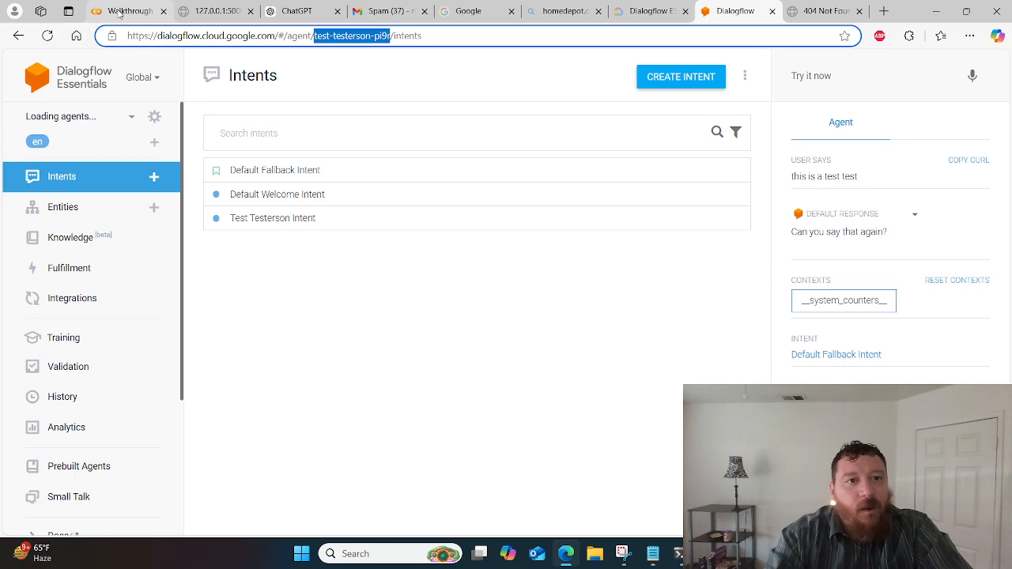
pyautogui.click(130, 14)
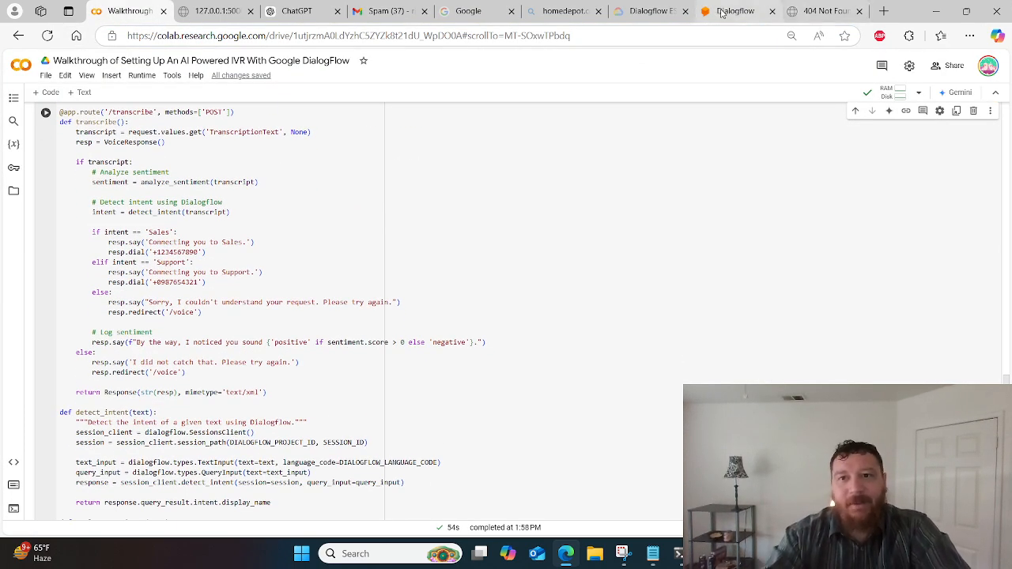
pyautogui.click(735, 11)
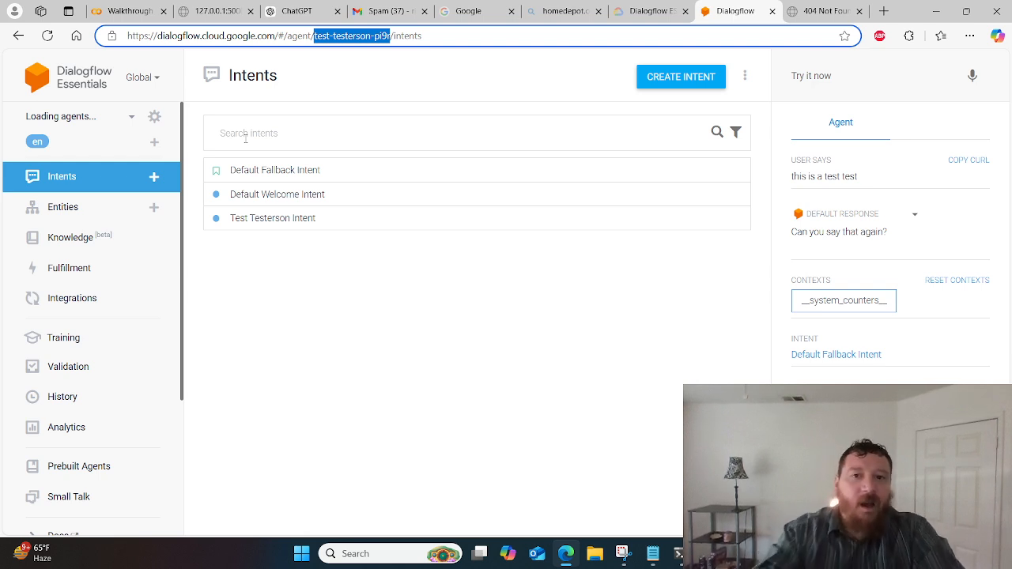
# Step: Discard a new intent draft and review Test Testerson Intent's contexts and Telephony Welcome event
pyautogui.click(679, 75)
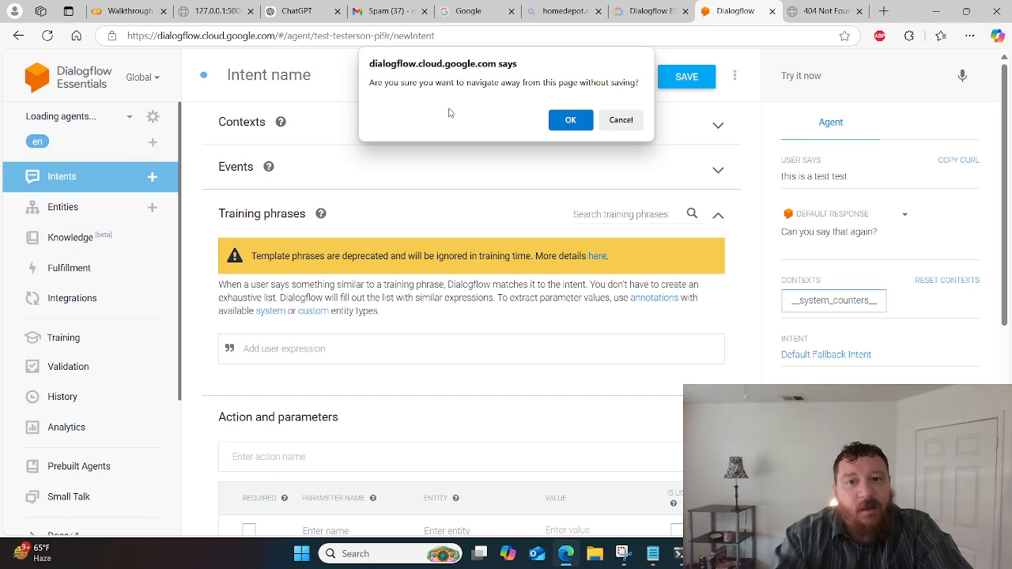
pyautogui.click(570, 119)
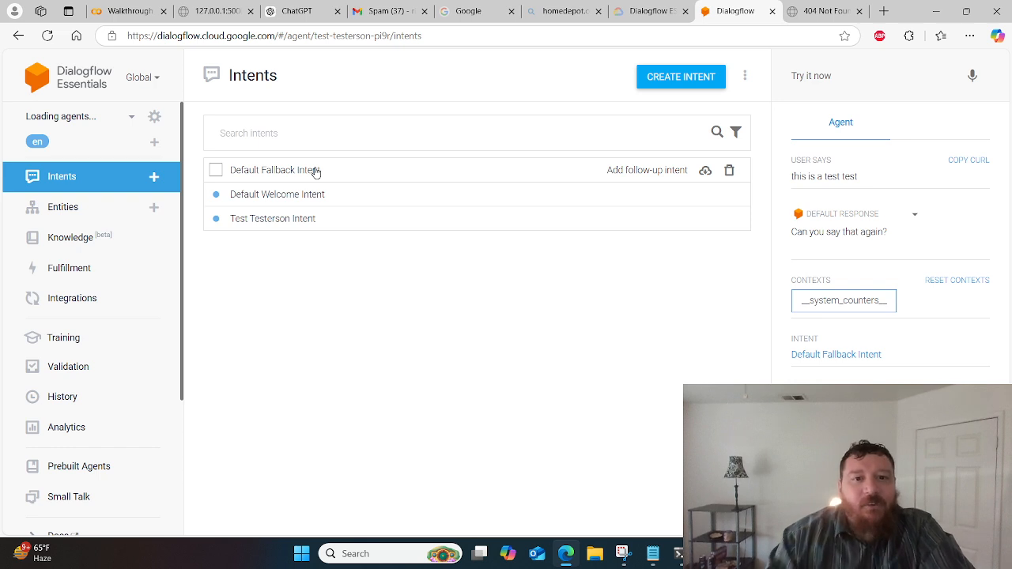
pyautogui.click(273, 169)
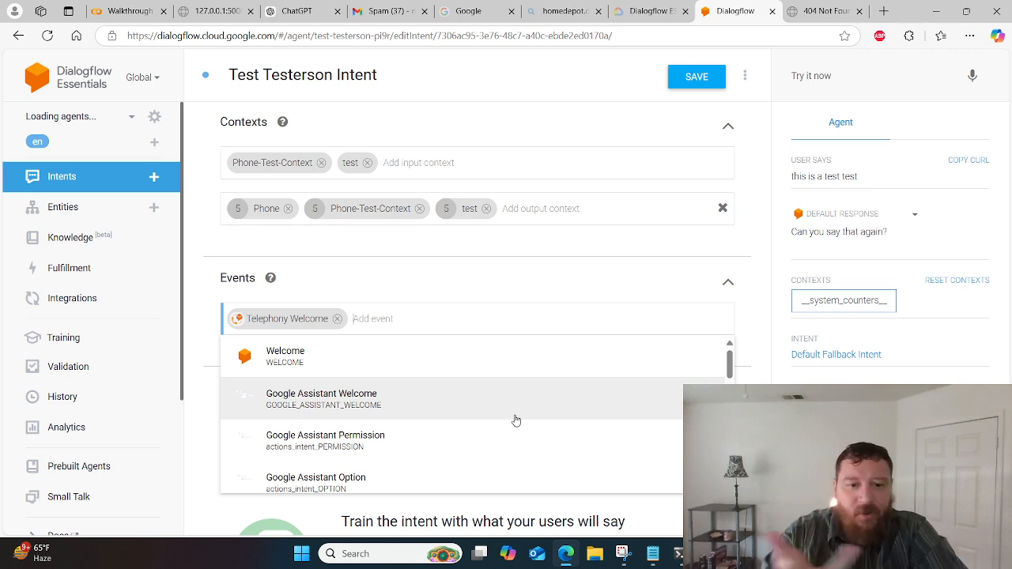
pyautogui.scroll(-3)
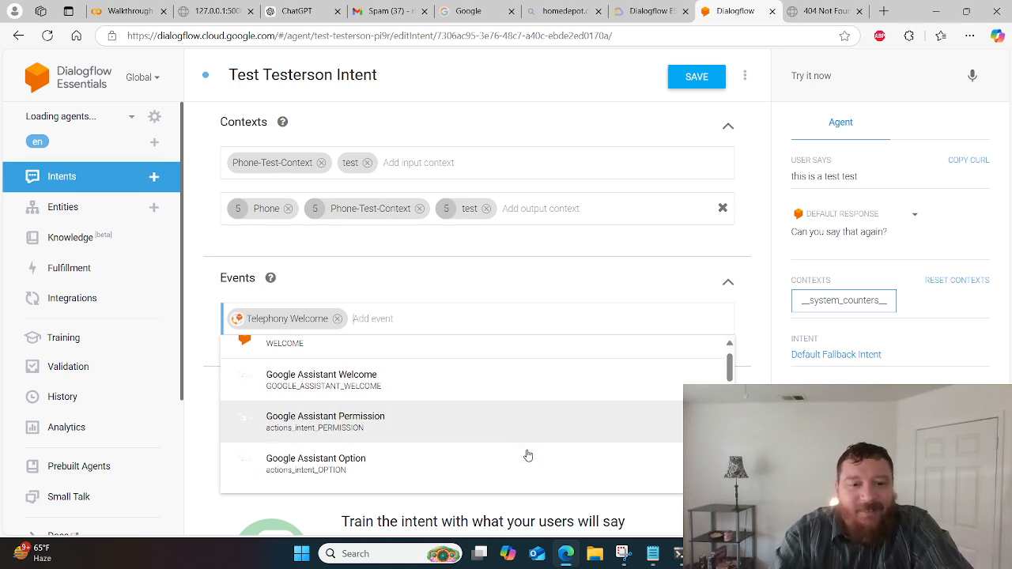
pyautogui.scroll(-3)
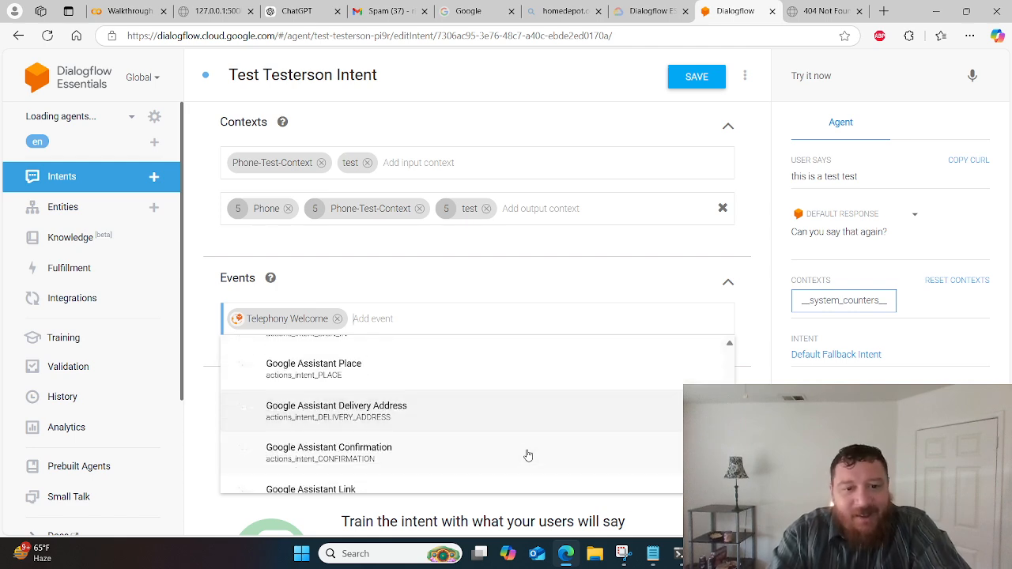
pyautogui.scroll(-3)
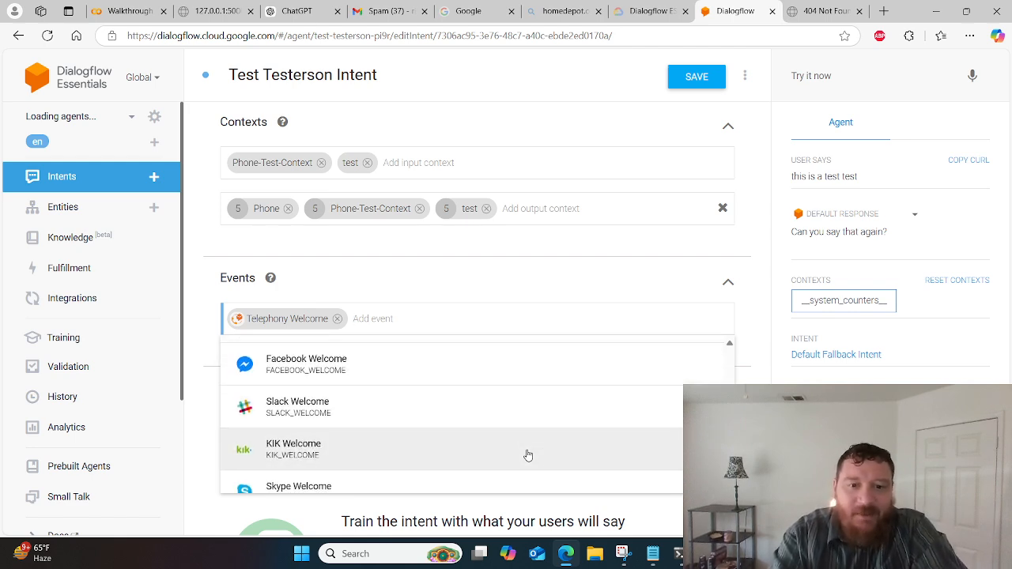
pyautogui.scroll(-3)
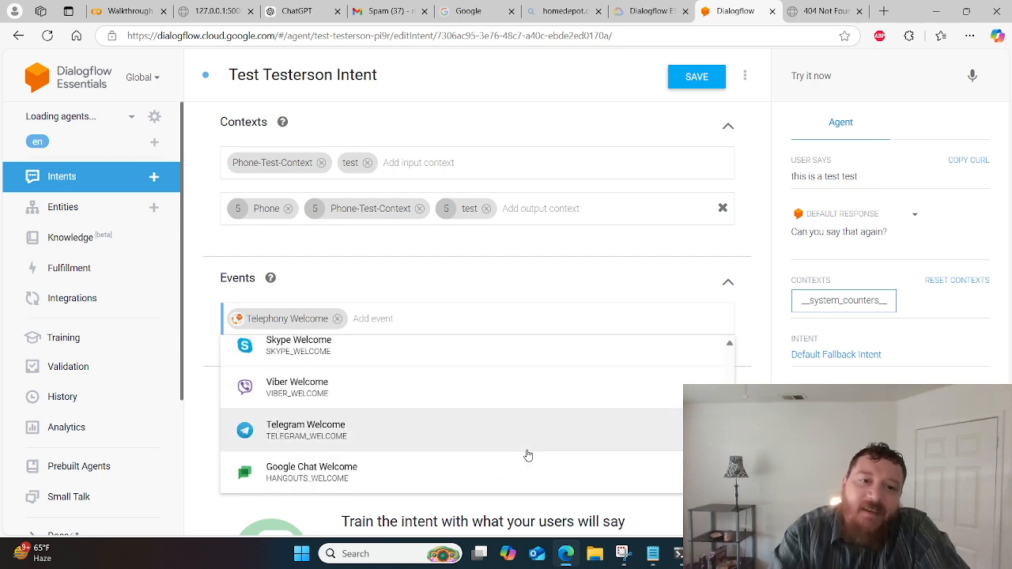
pyautogui.moveTo(701, 253)
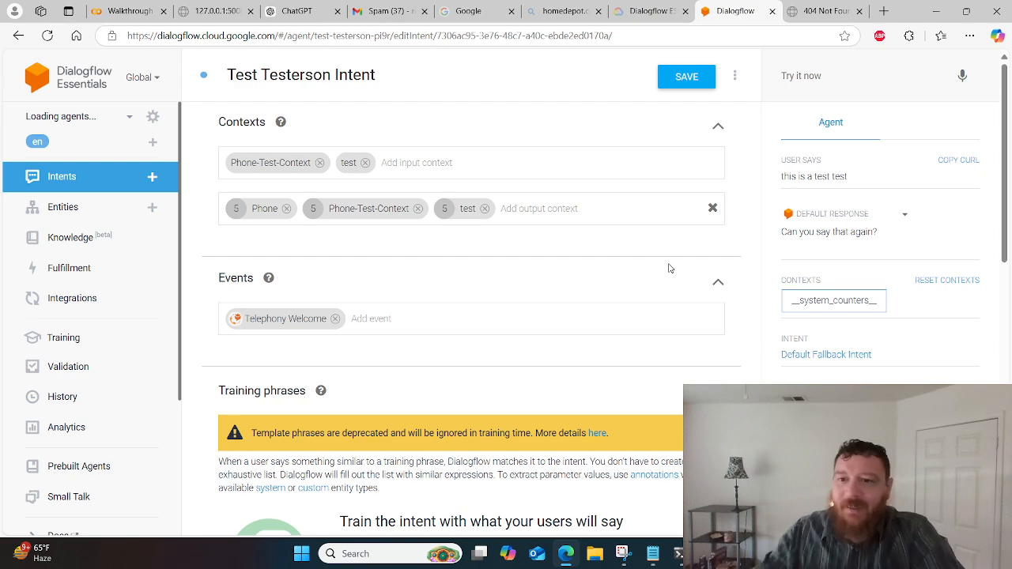
# Step: Reveal an empty user expression field under Test Testerson Intent's Training phrases
pyautogui.scroll(-3)
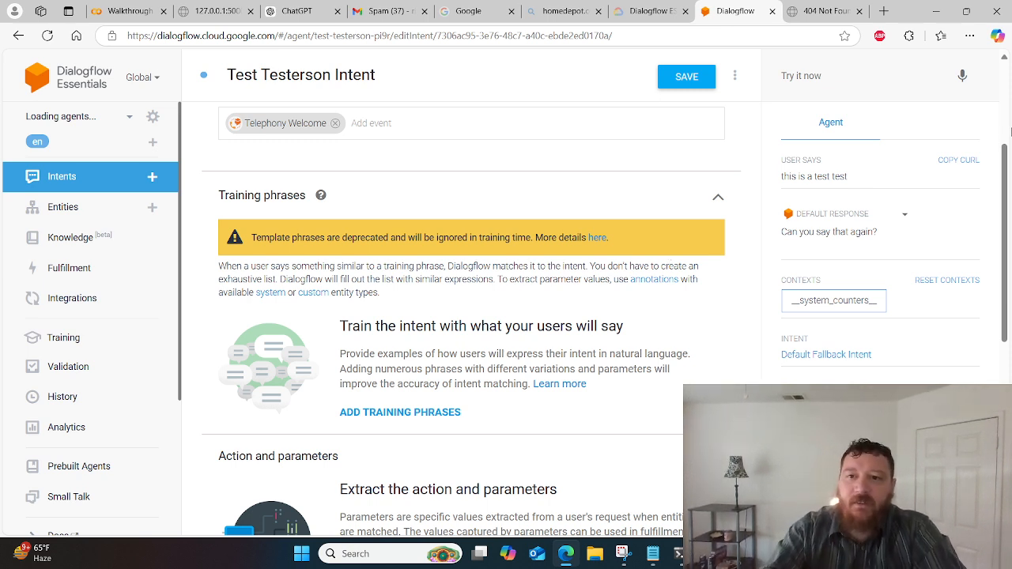
pyautogui.moveTo(829, 253)
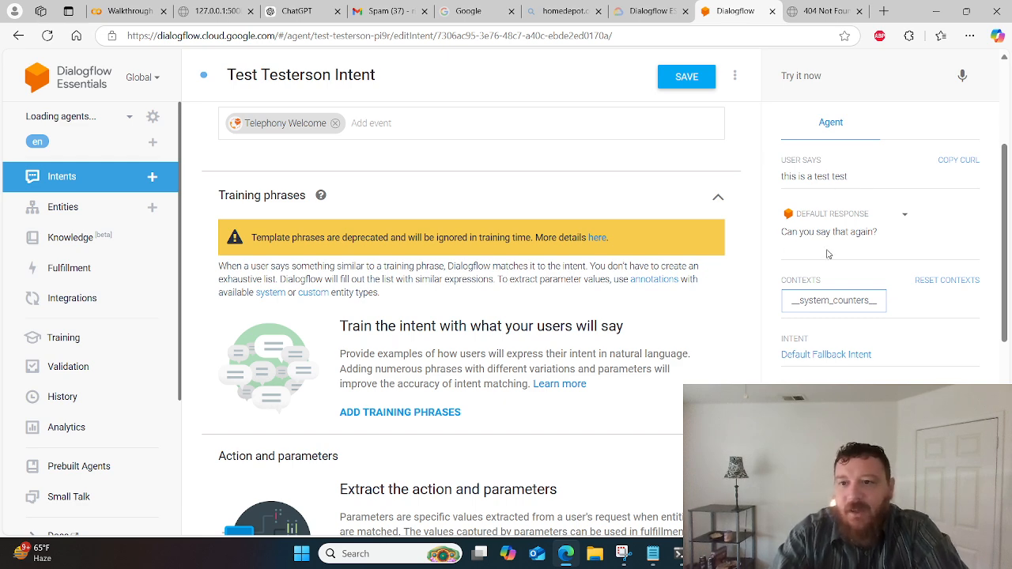
pyautogui.moveTo(808, 253)
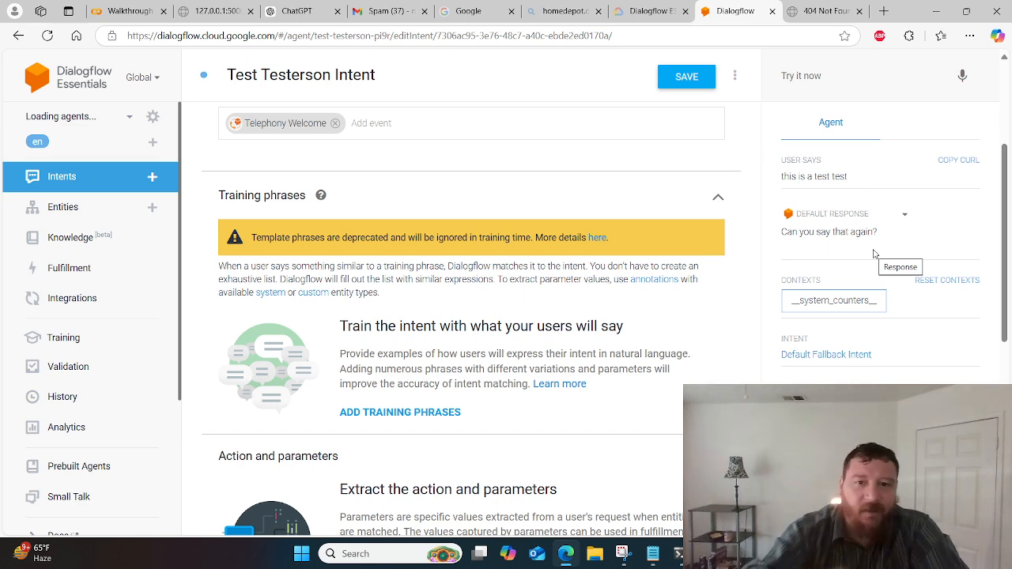
pyautogui.moveTo(650, 327)
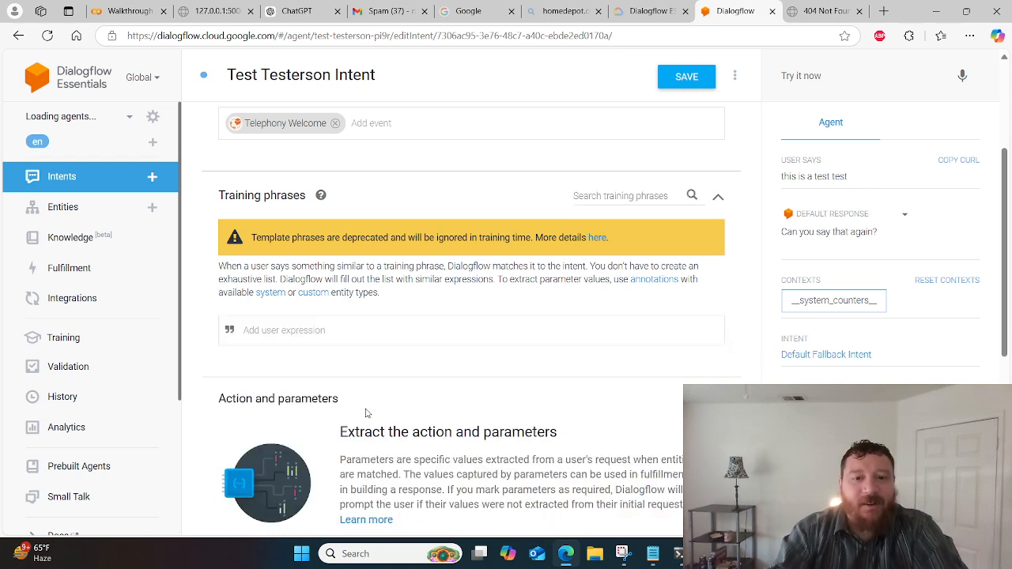
pyautogui.click(285, 330)
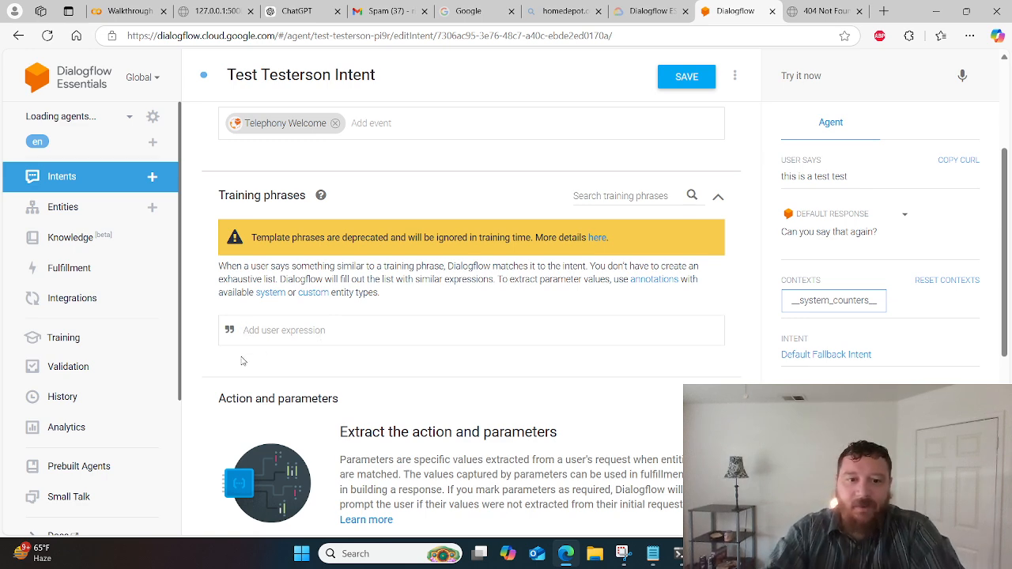
# Step: Scroll past the empty parameter table, two text responses and disabled fulfillment
pyautogui.scroll(-3)
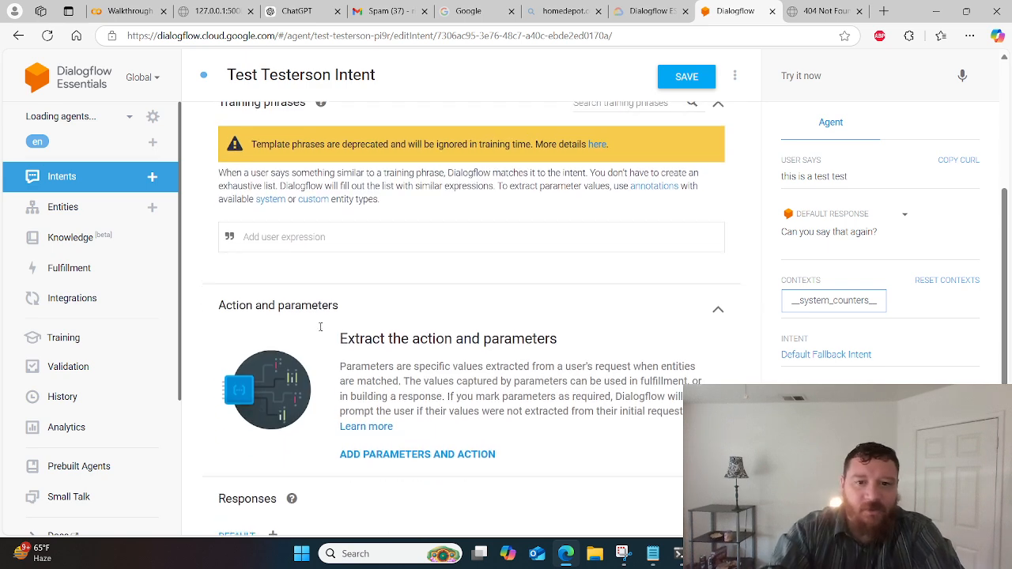
pyautogui.scroll(-3)
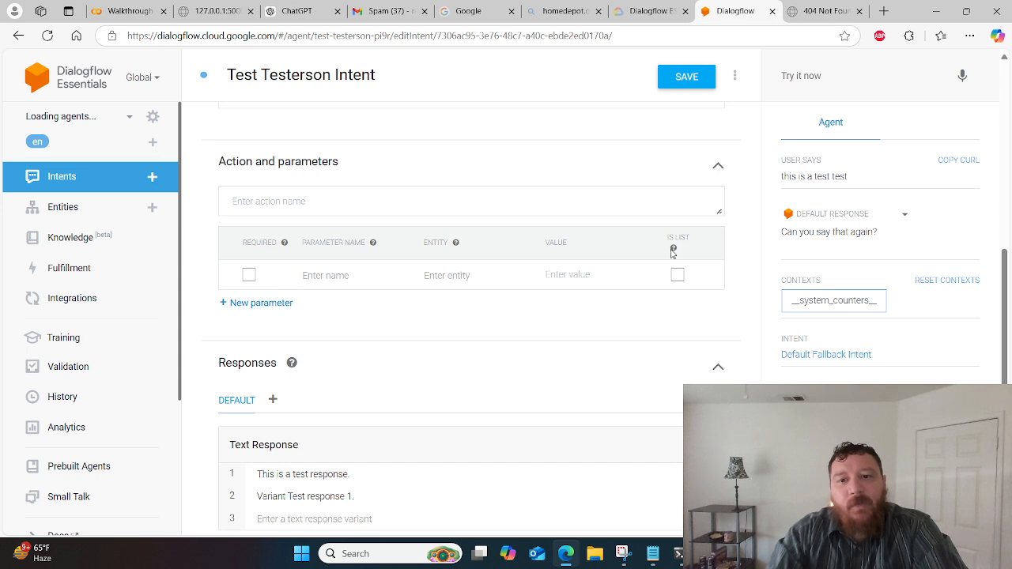
pyautogui.scroll(-3)
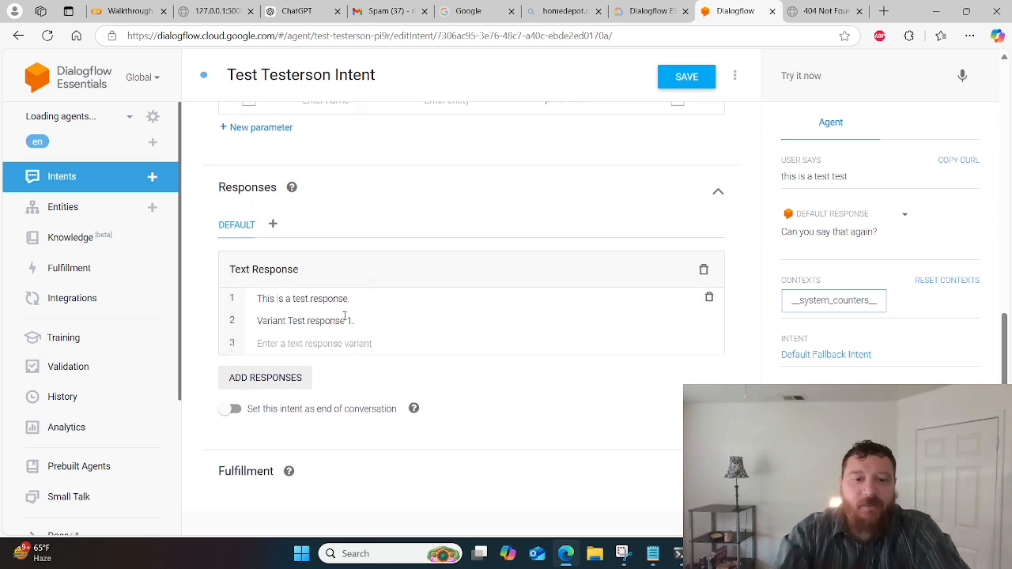
pyautogui.moveTo(287, 499)
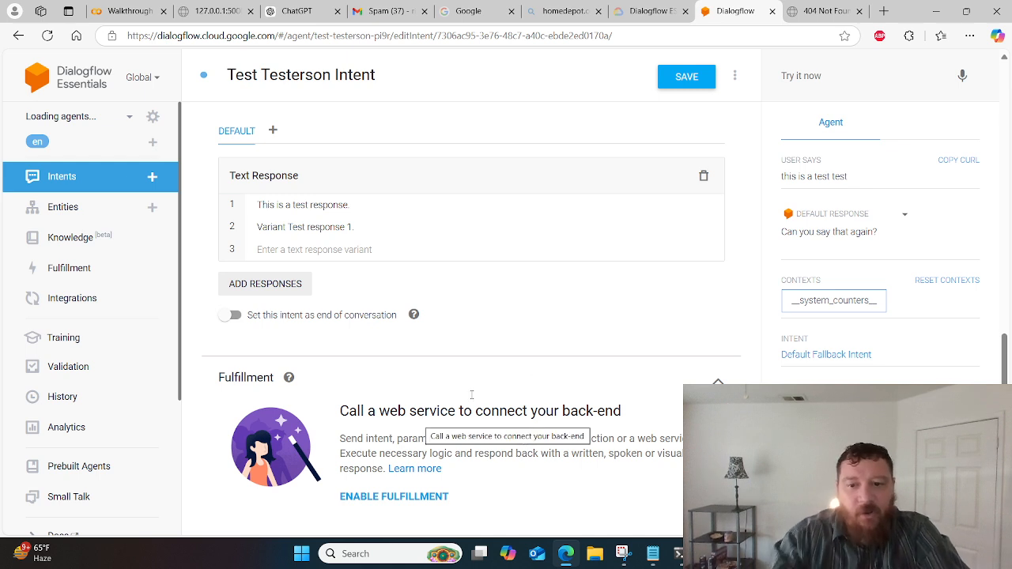
pyautogui.moveTo(596, 342)
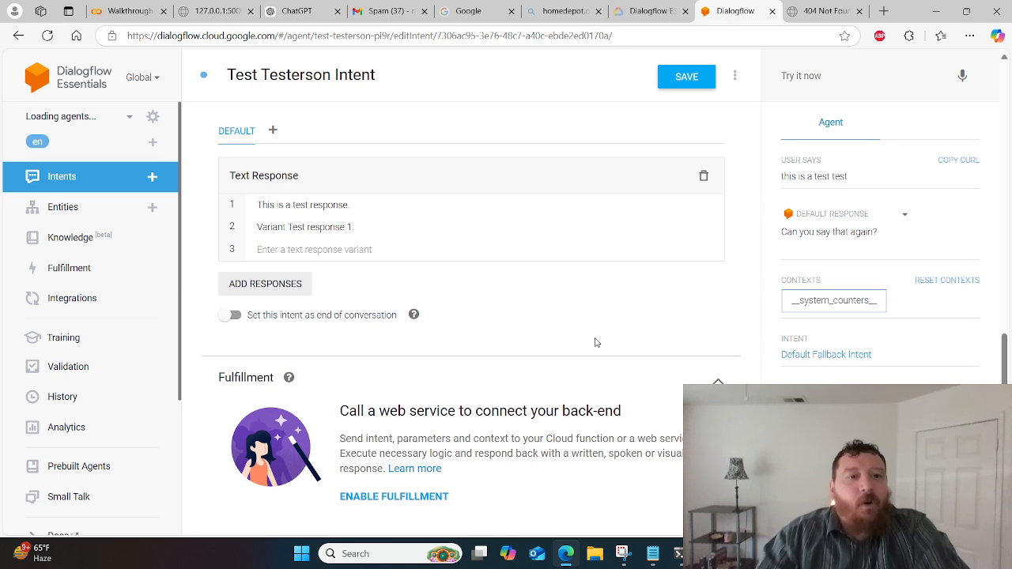
# Step: Leave the intent editor, view System entities, and reach the beta Knowledge Bases page
pyautogui.click(63, 207)
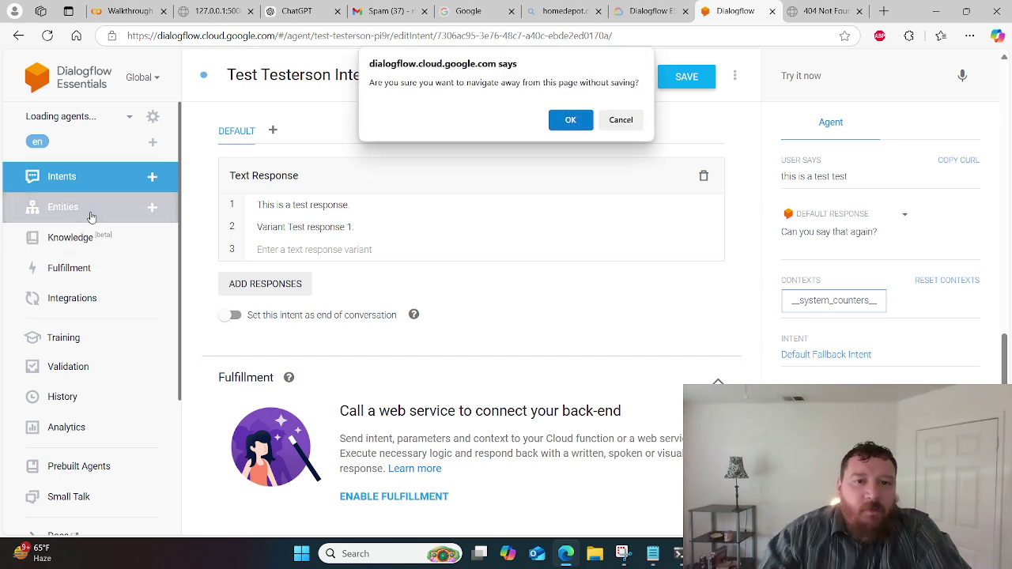
pyautogui.click(570, 119)
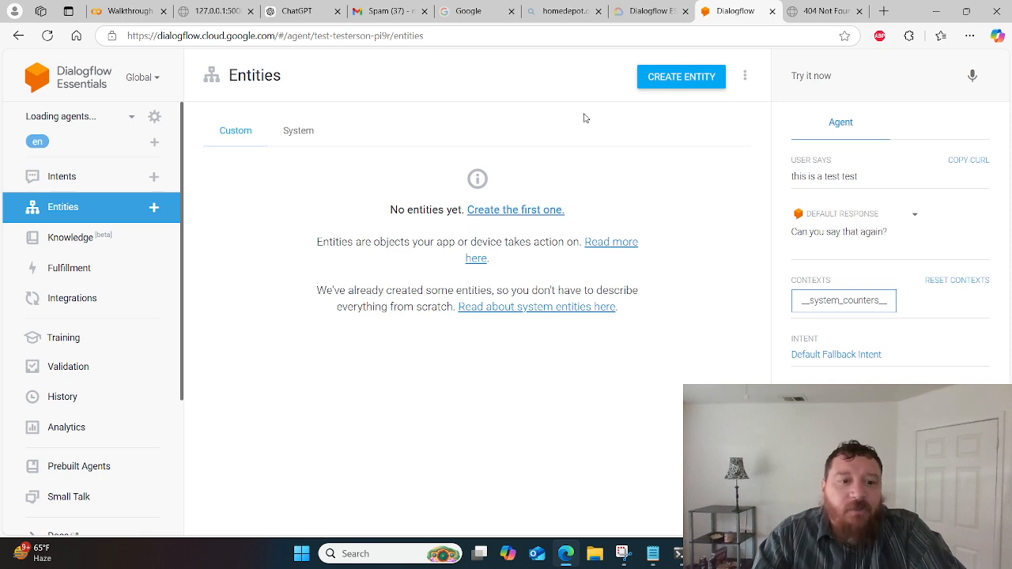
pyautogui.moveTo(276, 233)
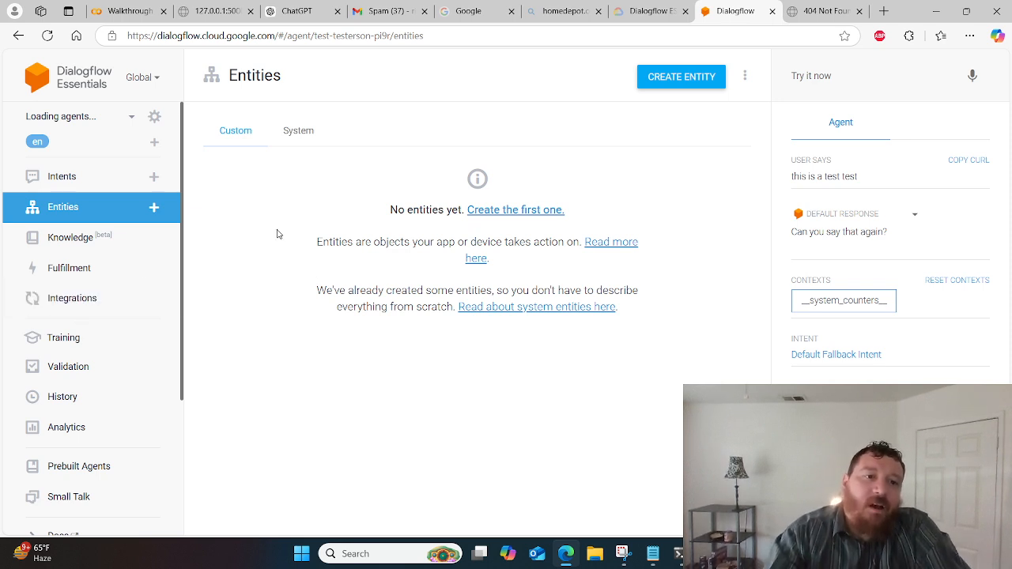
pyautogui.moveTo(285, 131)
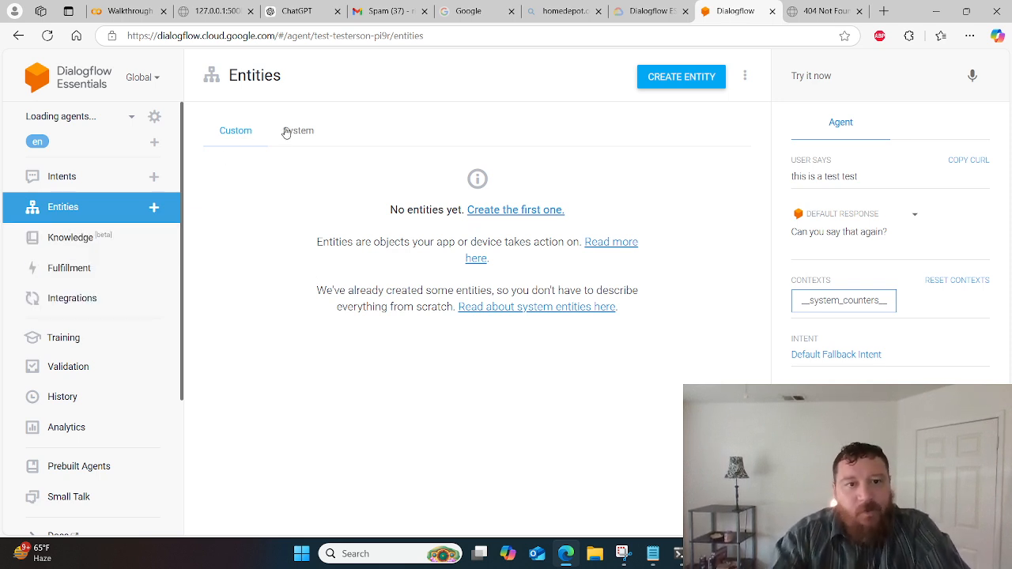
pyautogui.click(298, 130)
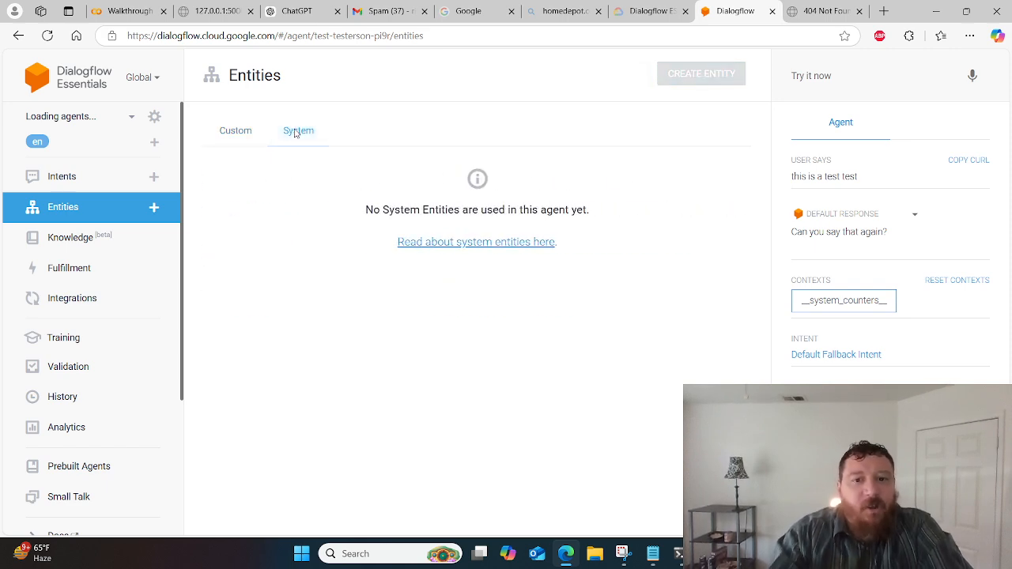
pyautogui.click(70, 237)
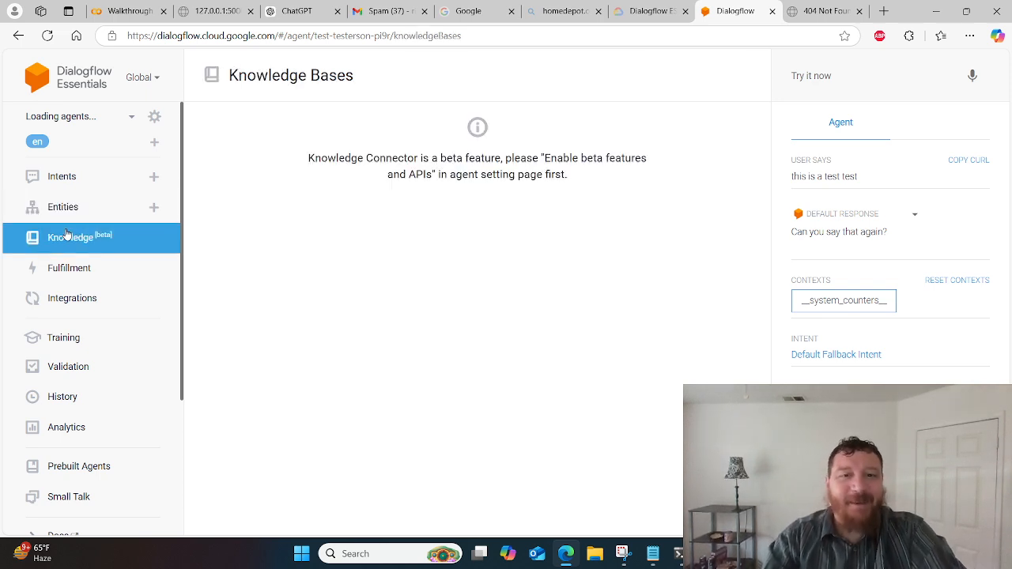
pyautogui.moveTo(122, 345)
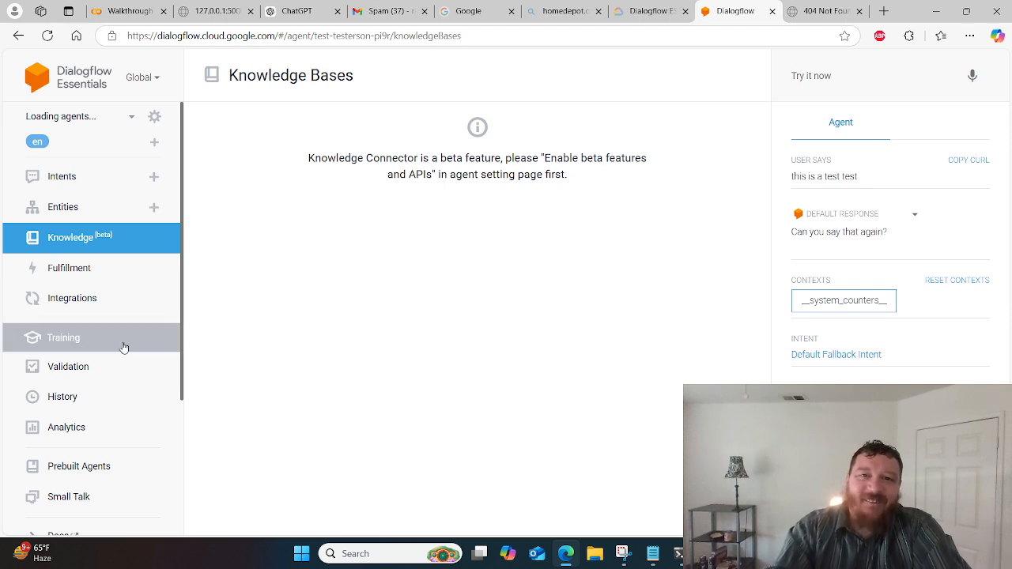
pyautogui.moveTo(378, 119)
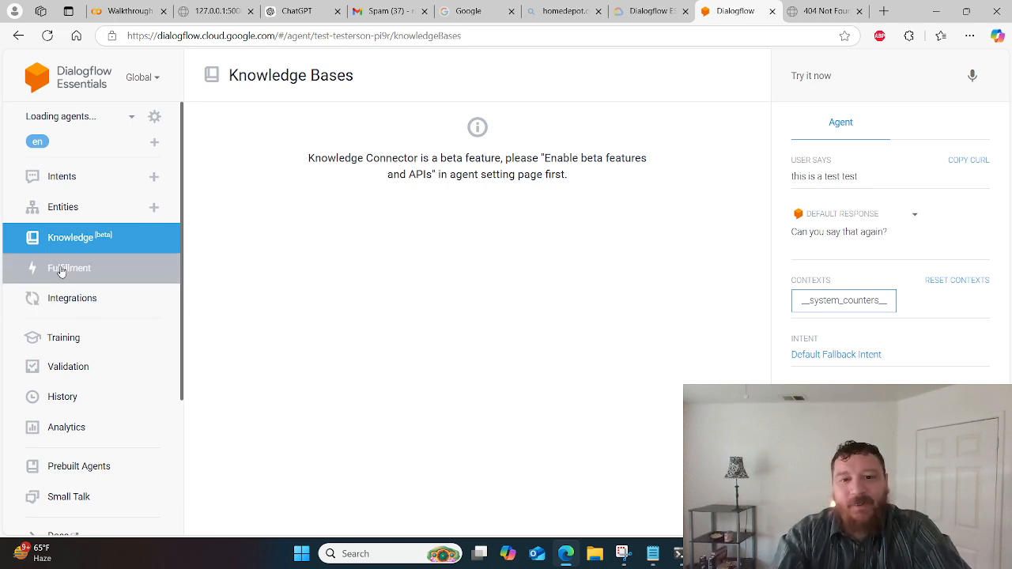
# Step: Show the agent's Fulfillment page with webhook and inline editor both disabled
pyautogui.click(69, 268)
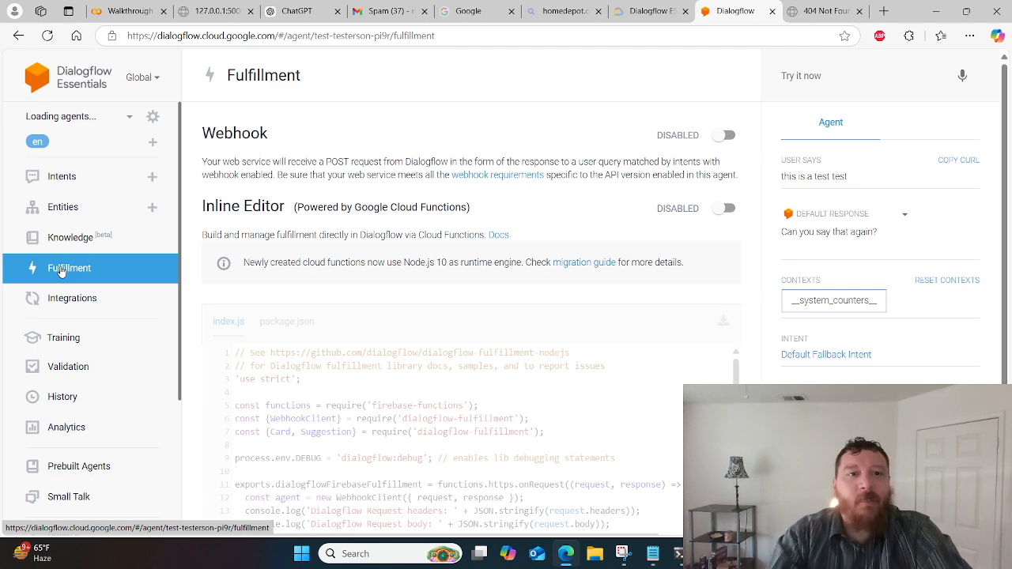
# Step: Toggle the webhook on and back off, browse the inline editor code, and open Integrations
pyautogui.click(724, 135)
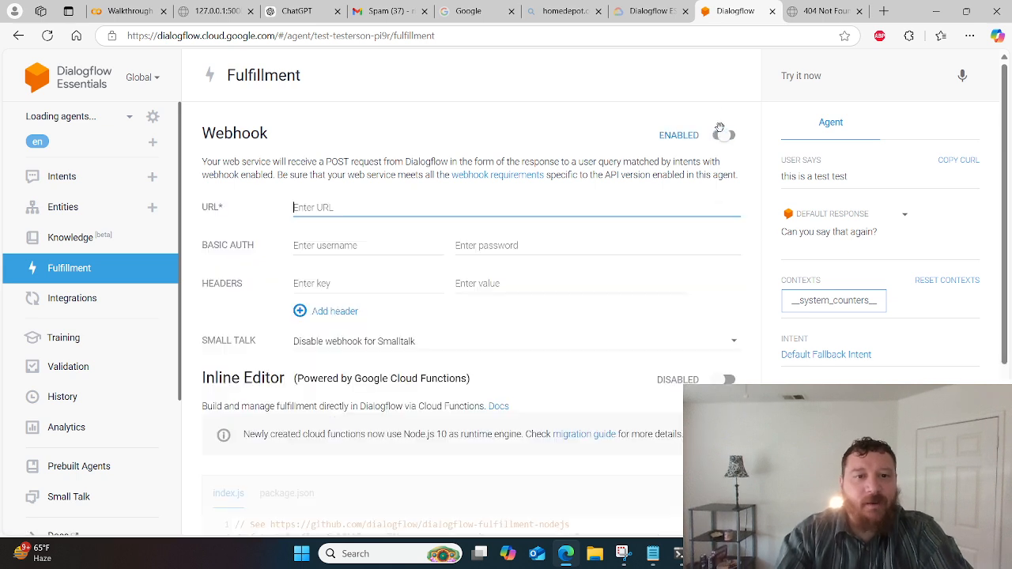
pyautogui.click(724, 134)
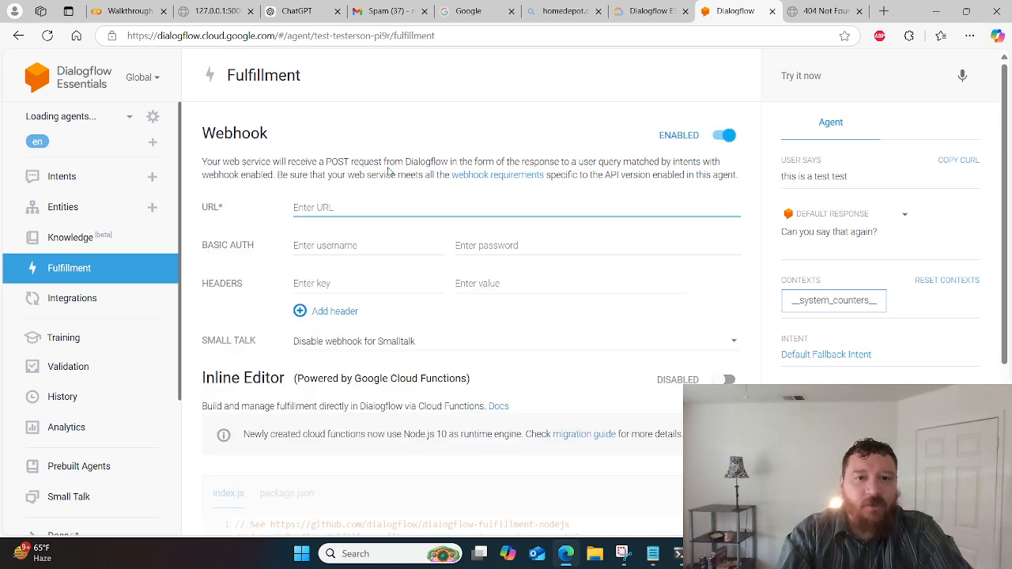
pyautogui.moveTo(662, 367)
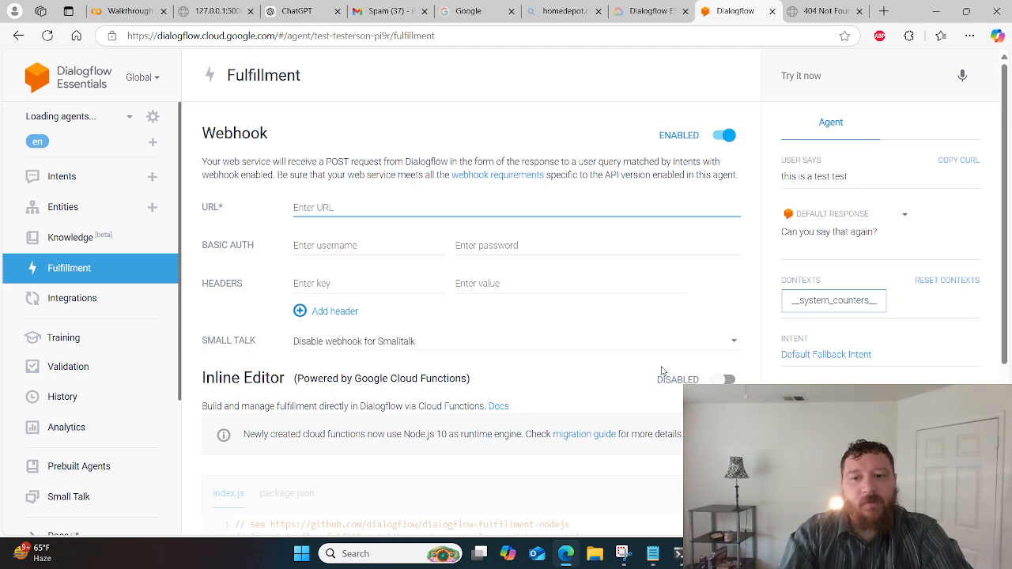
pyautogui.click(722, 379)
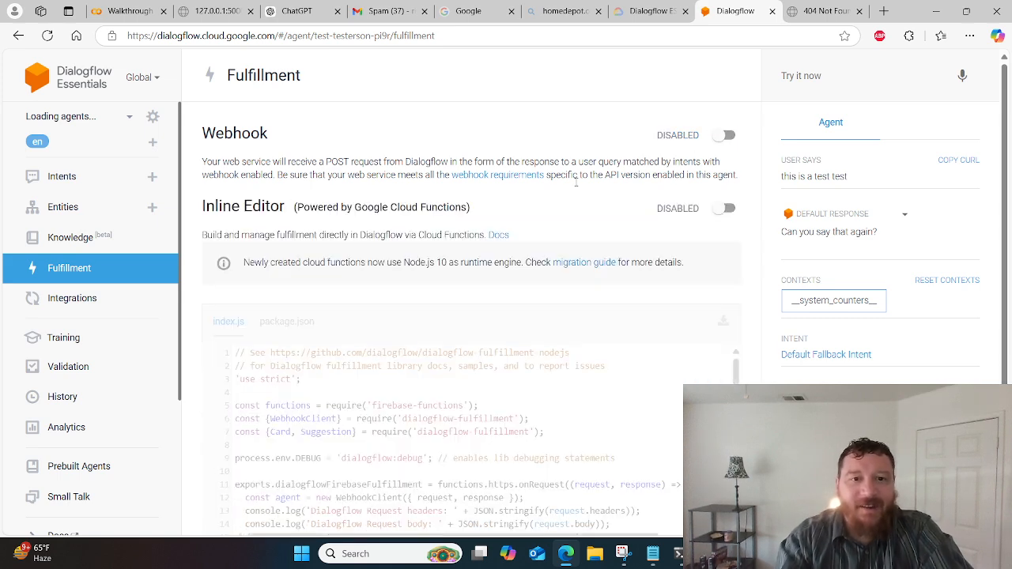
pyautogui.scroll(-3)
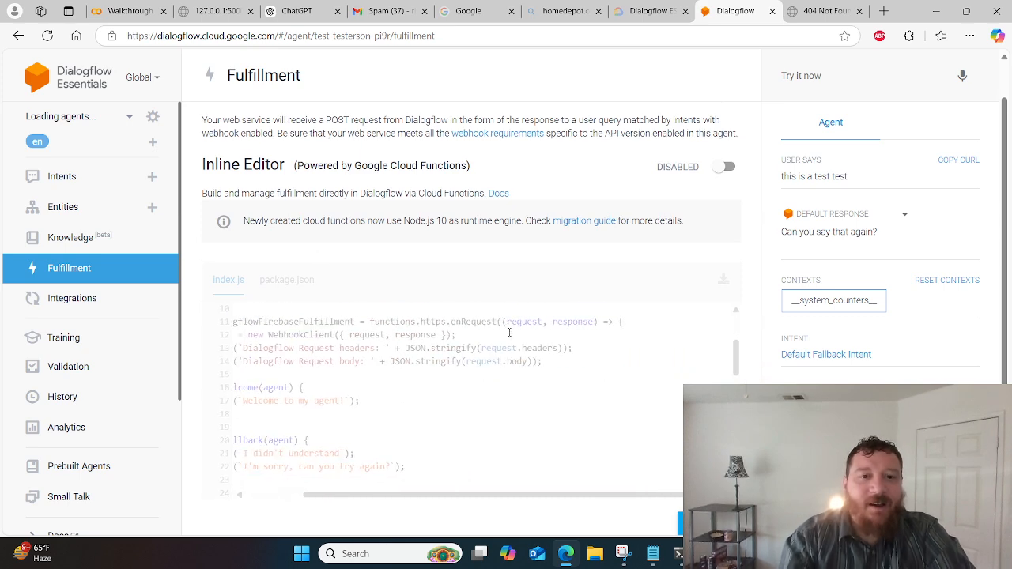
pyautogui.scroll(-3)
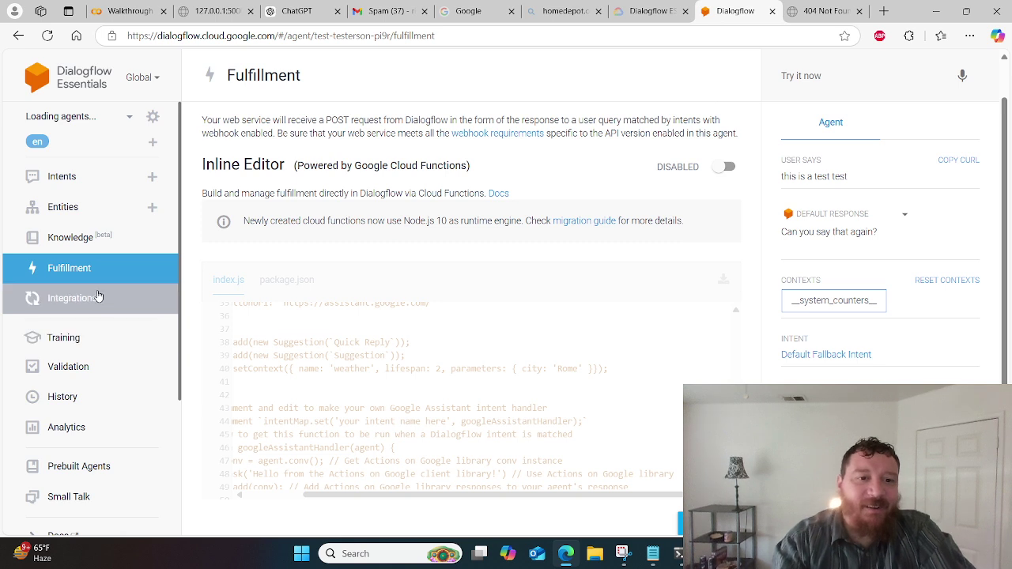
pyautogui.click(71, 298)
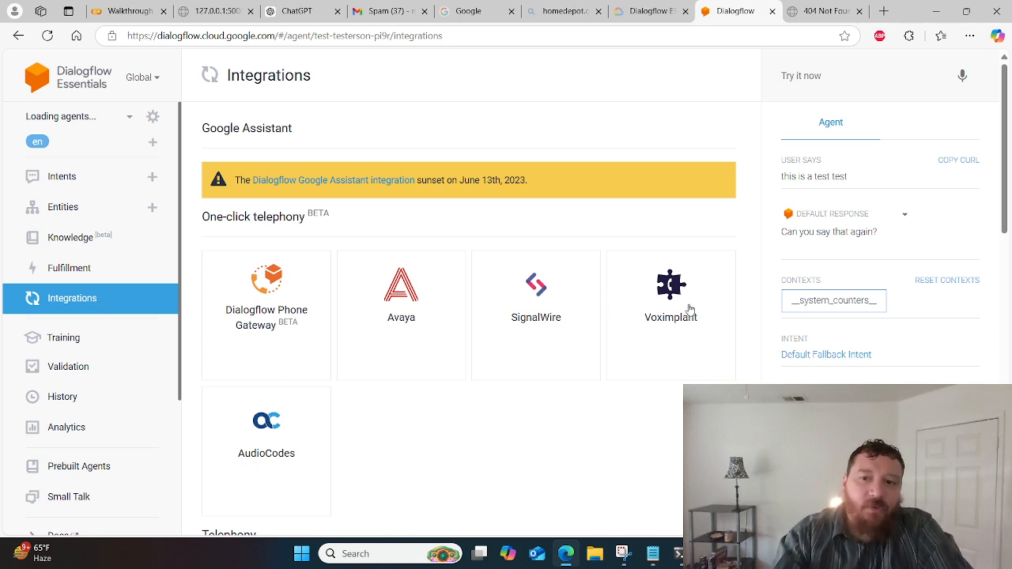
pyautogui.moveTo(306, 357)
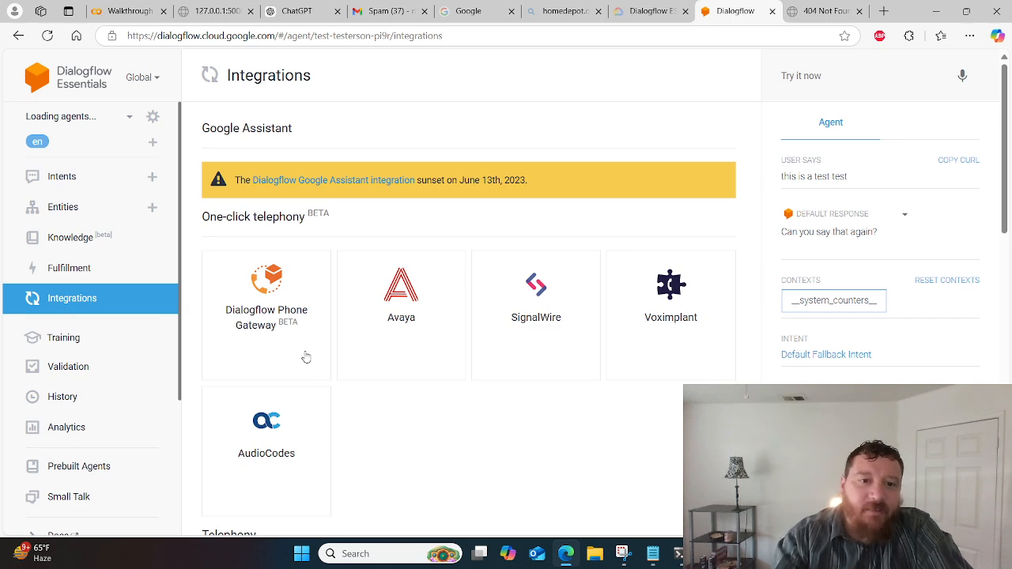
pyautogui.scroll(-3)
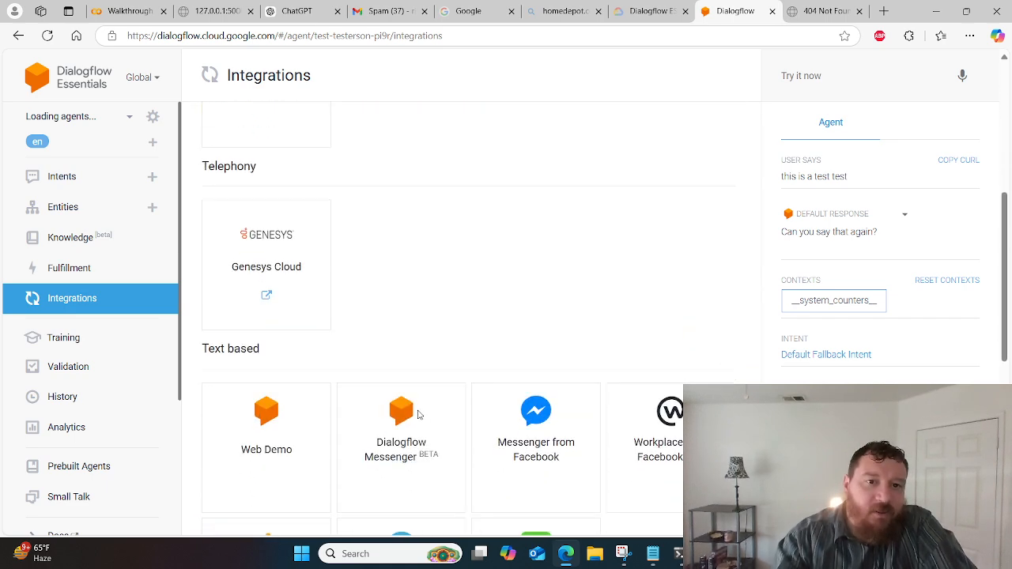
pyautogui.scroll(-3)
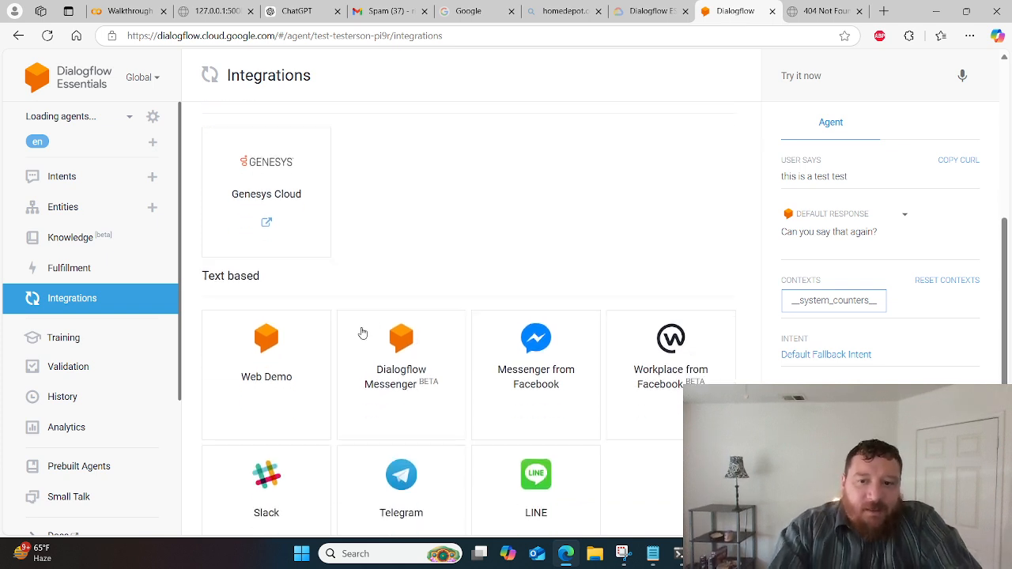
pyautogui.scroll(-3)
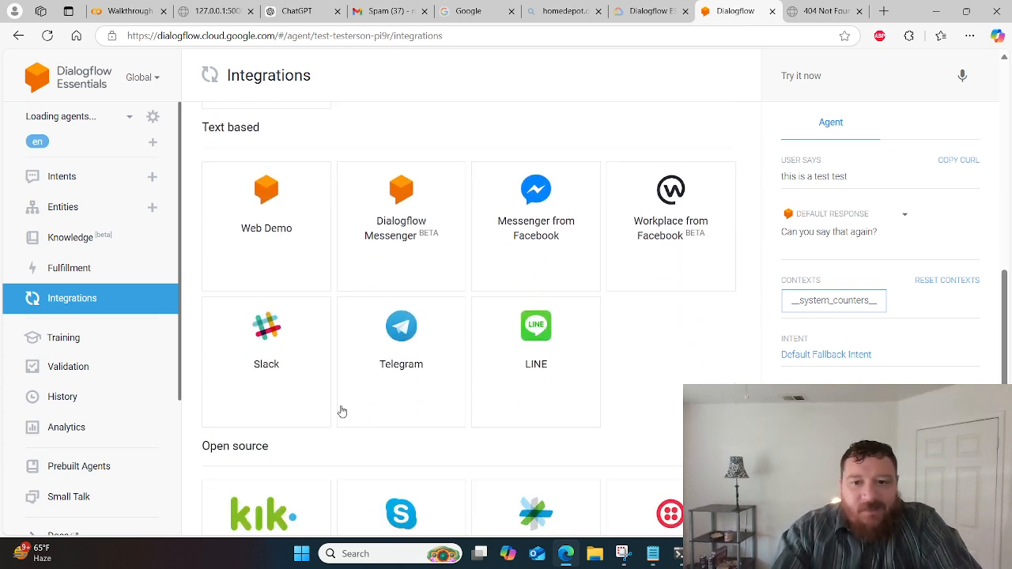
pyautogui.scroll(-3)
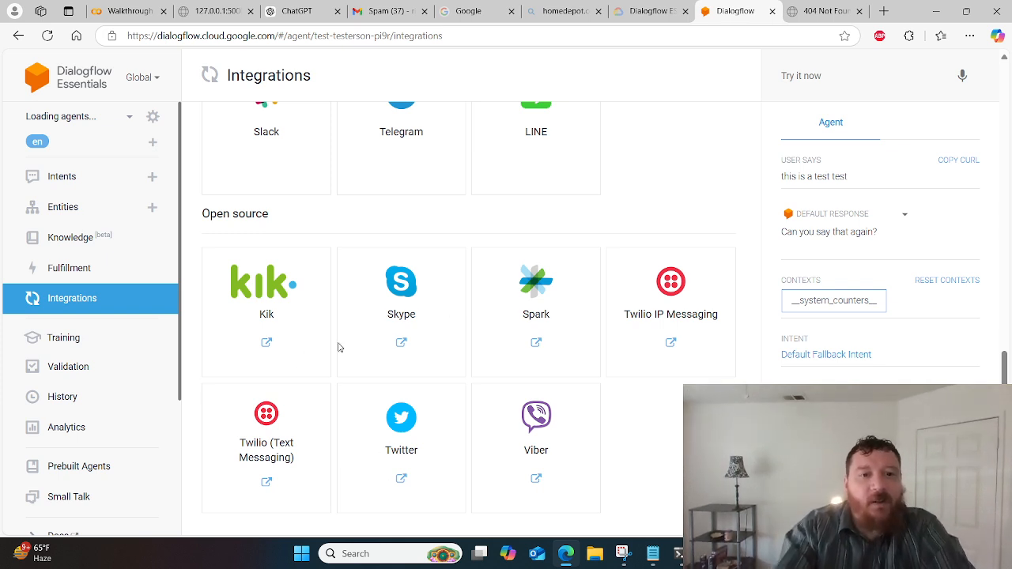
pyautogui.moveTo(3, 314)
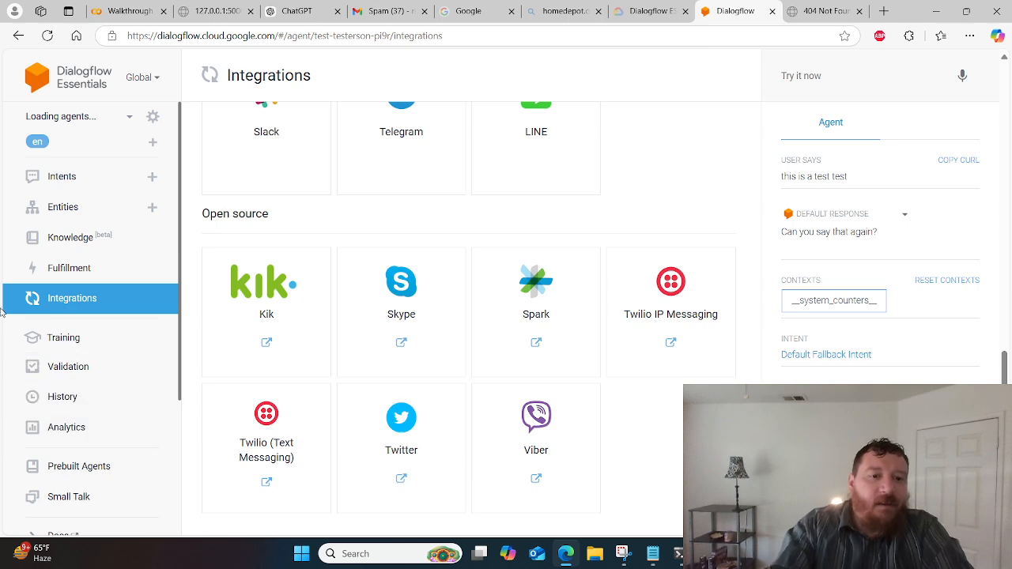
pyautogui.click(80, 467)
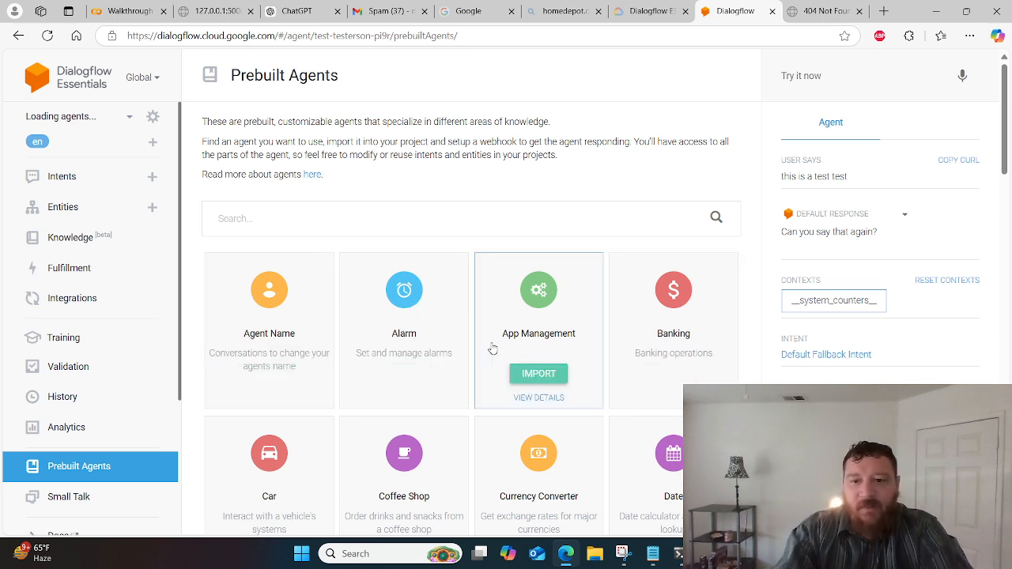
pyautogui.scroll(-3)
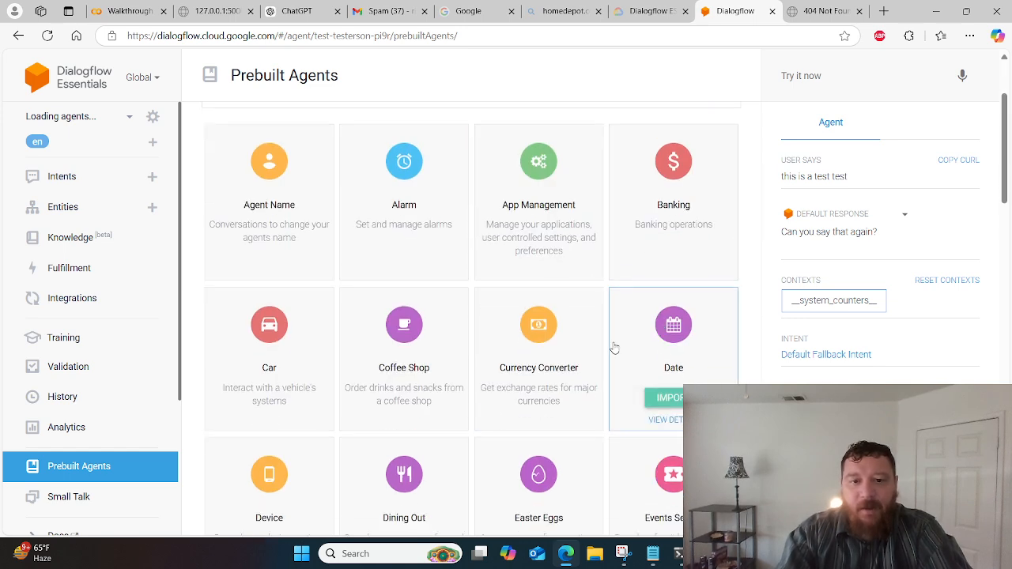
pyautogui.scroll(-3)
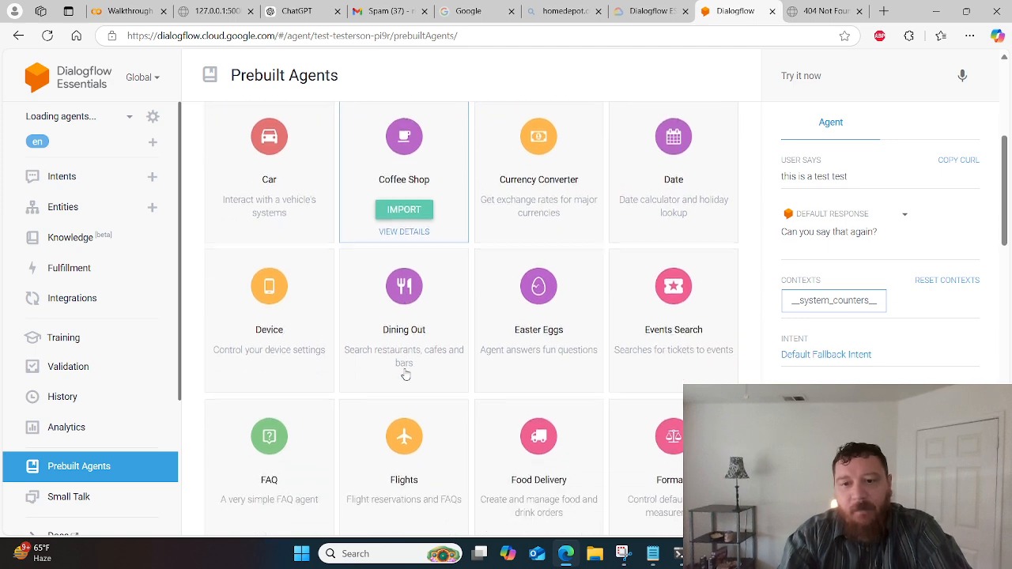
pyautogui.scroll(-3)
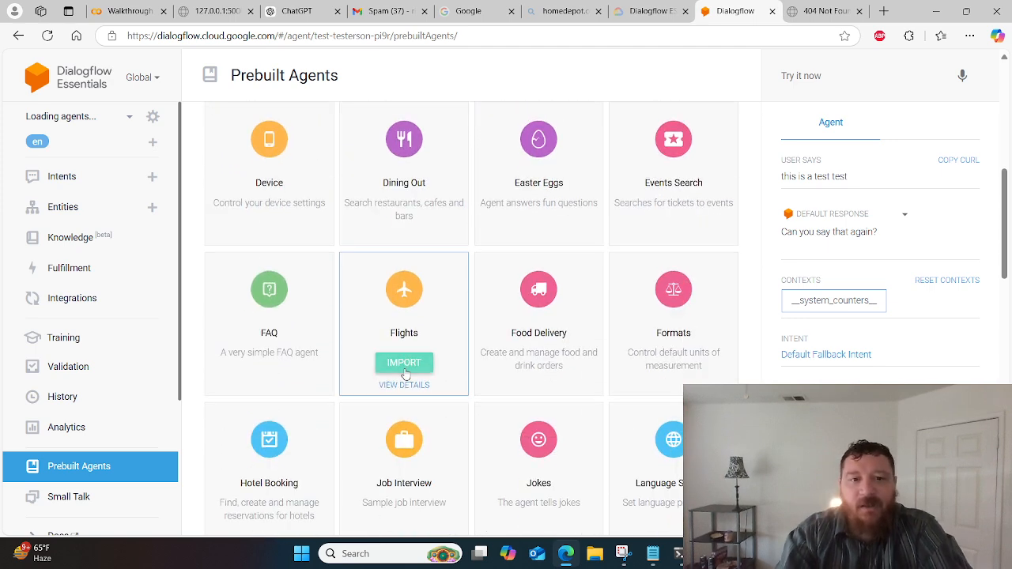
pyautogui.scroll(-3)
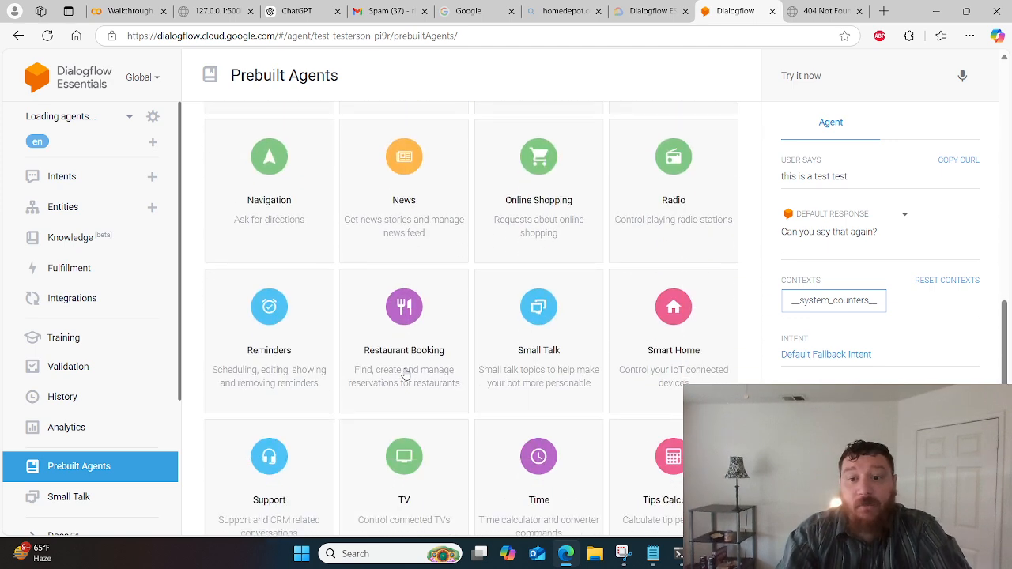
pyautogui.scroll(-3)
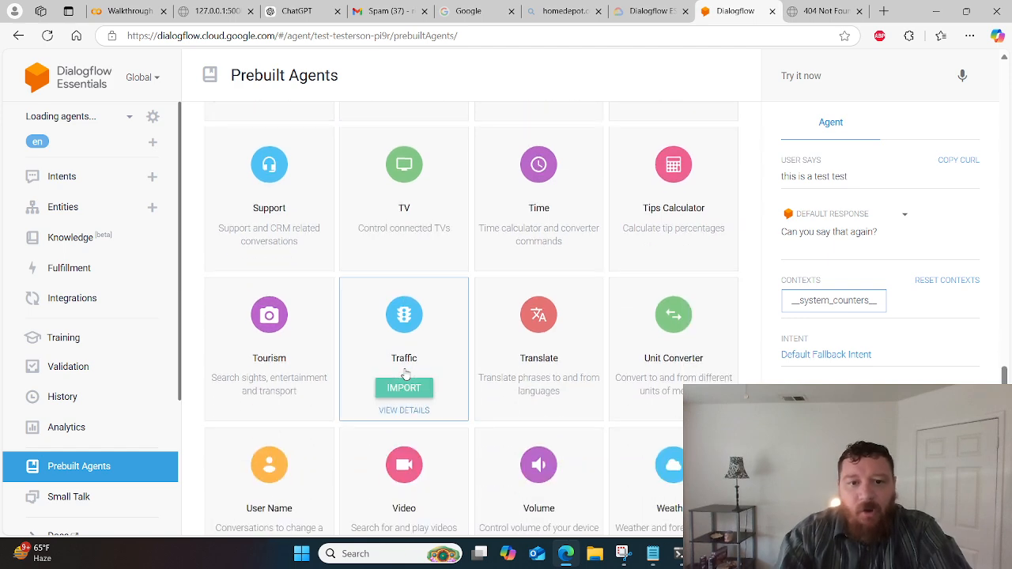
pyautogui.scroll(-3)
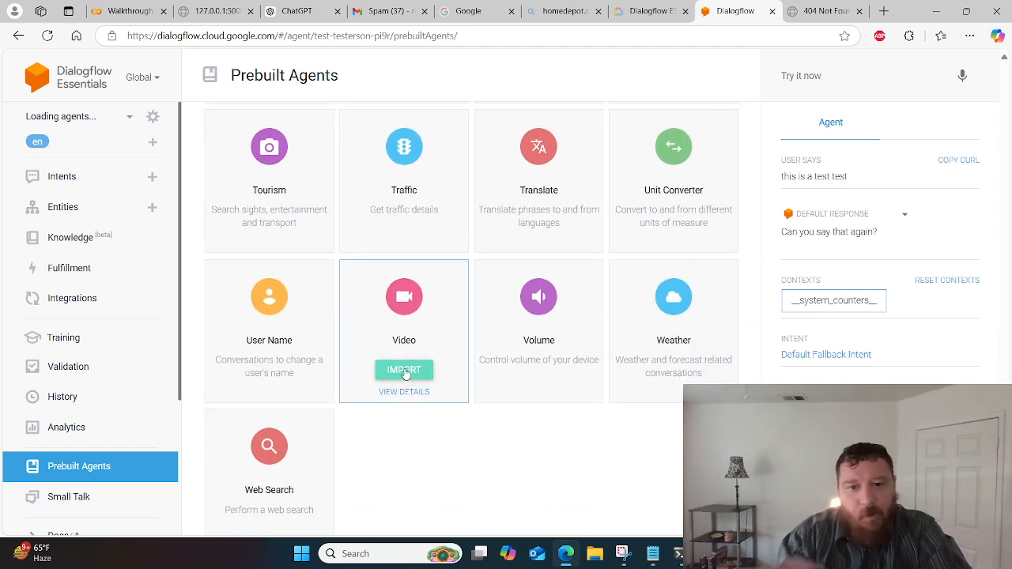
pyautogui.scroll(-3)
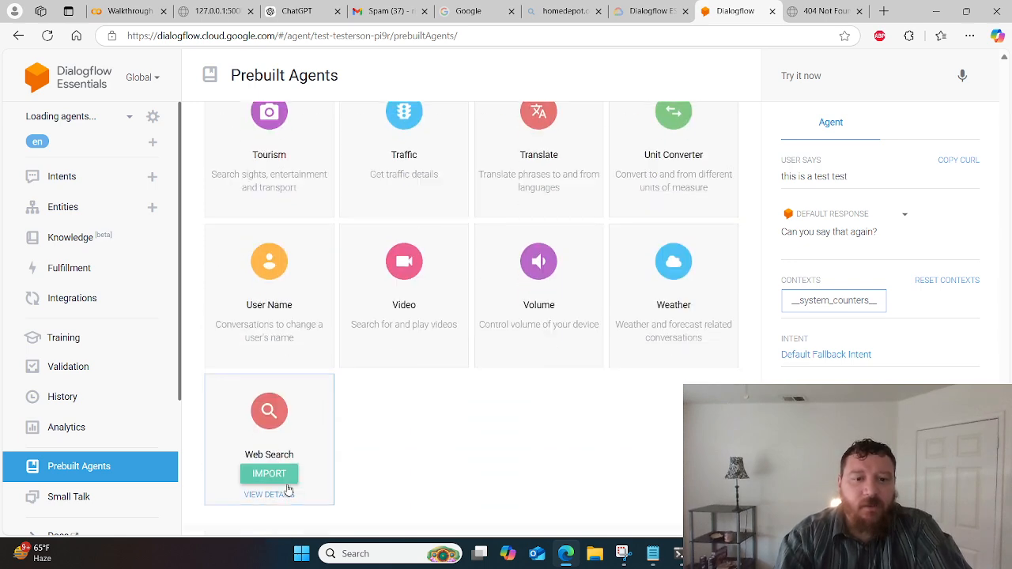
# Step: Import the Web Search template's create-agent form, then return to the Colab notebook
pyautogui.click(269, 473)
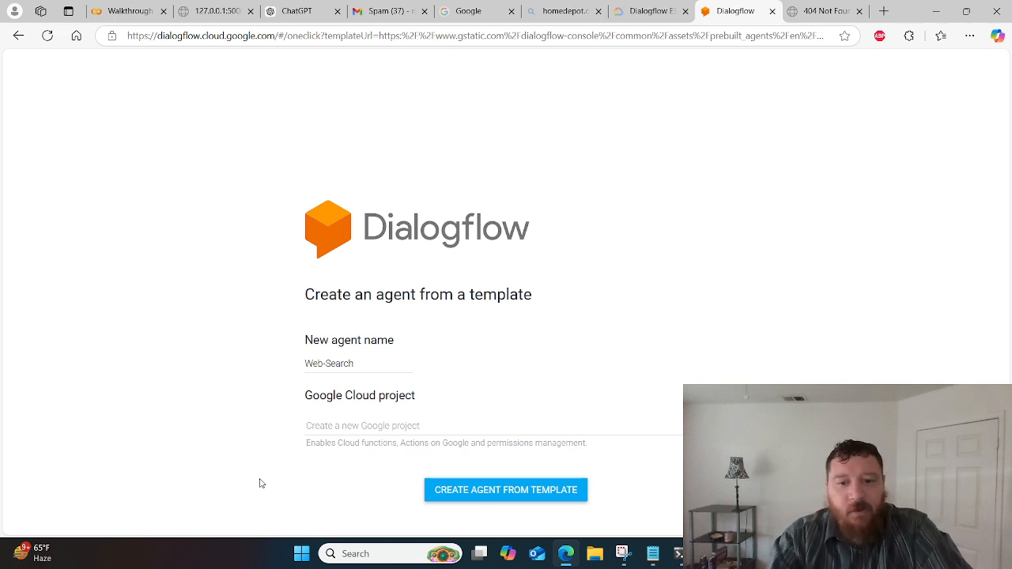
pyautogui.moveTo(78, 179)
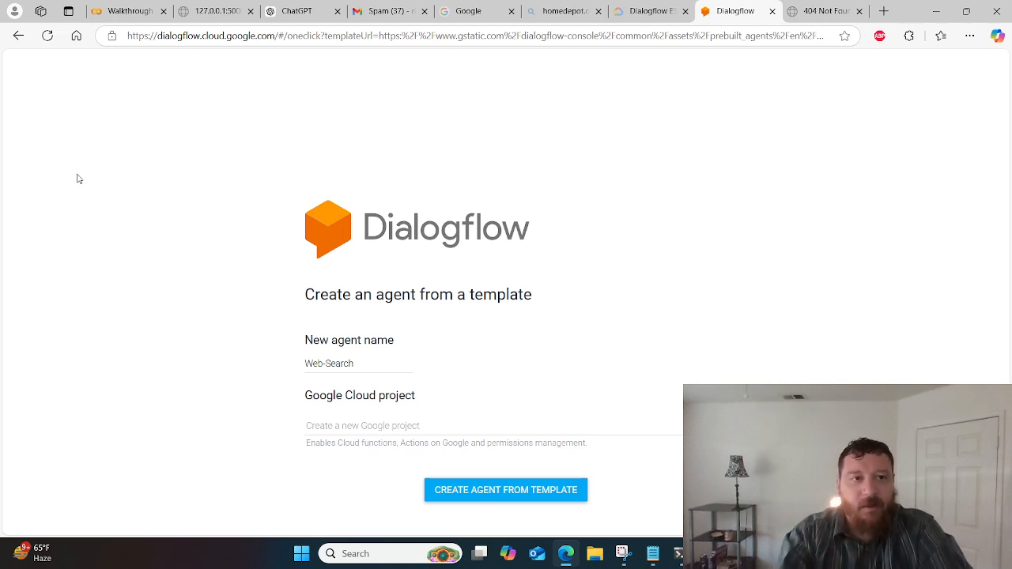
pyautogui.click(505, 490)
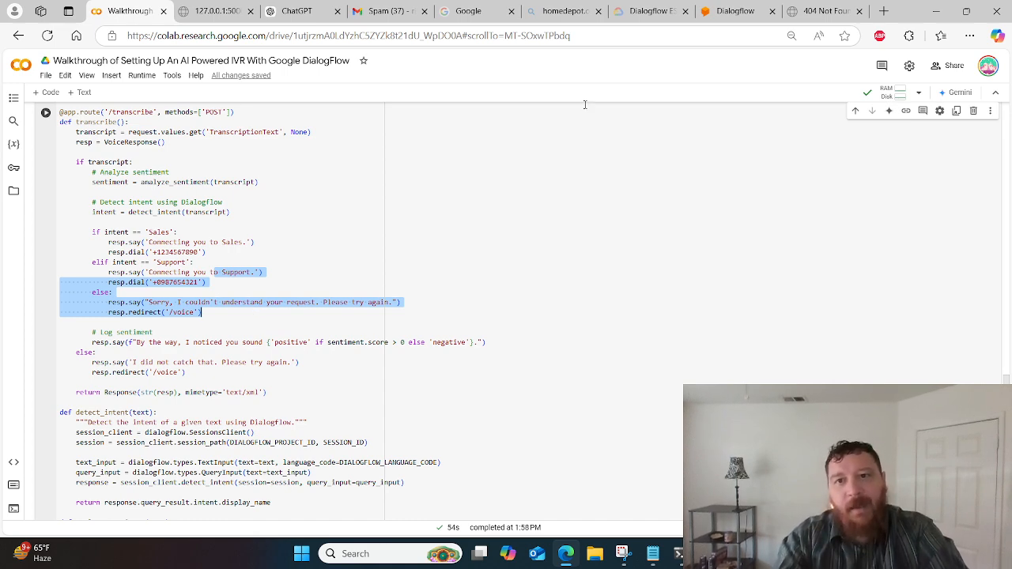
# Step: Review the IVR notebook's /voice and /transcribe routes, then return to Dialogflow's Prebuilt Agents
pyautogui.click(735, 11)
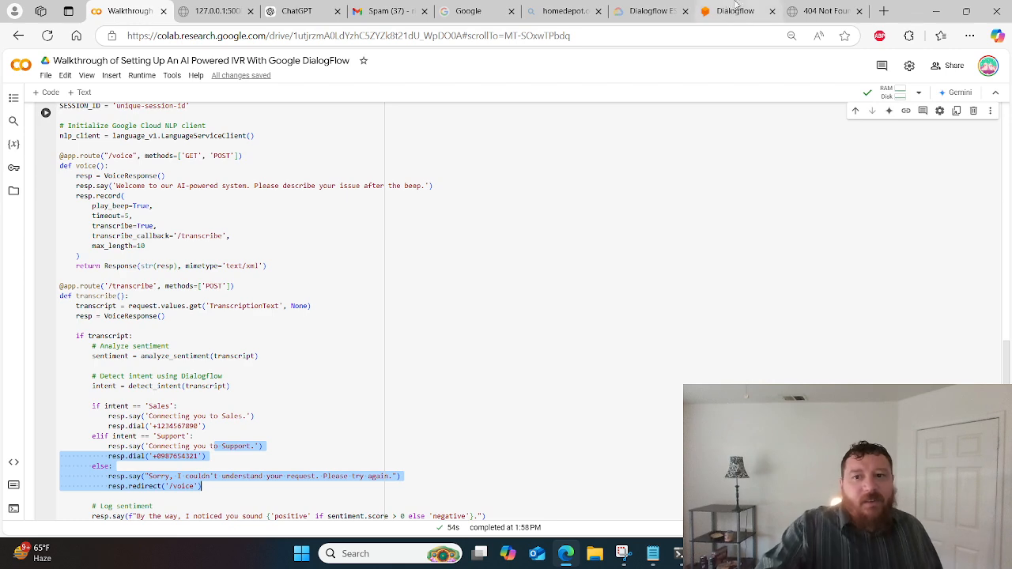
pyautogui.click(727, 11)
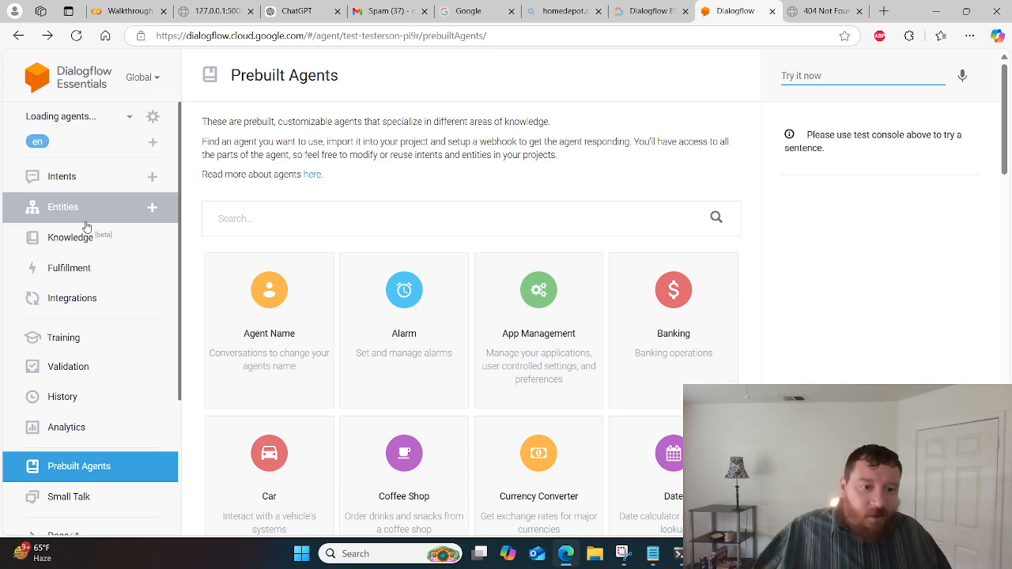
# Step: Scroll the Prebuilt Agents catalogue down to Car, Coffee Shop, FAQ, Flights and Food Delivery
pyautogui.scroll(-3)
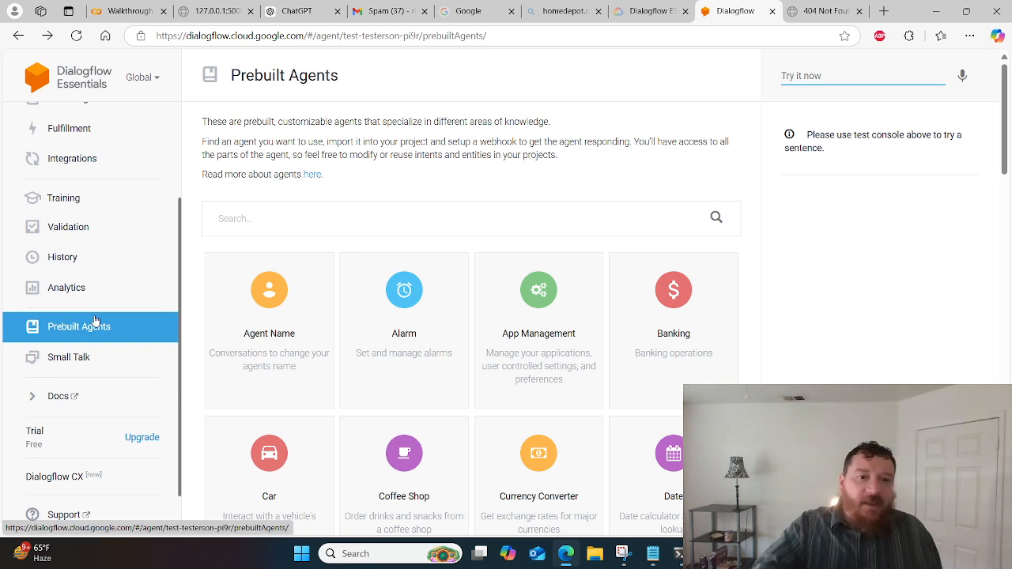
pyautogui.moveTo(93, 197)
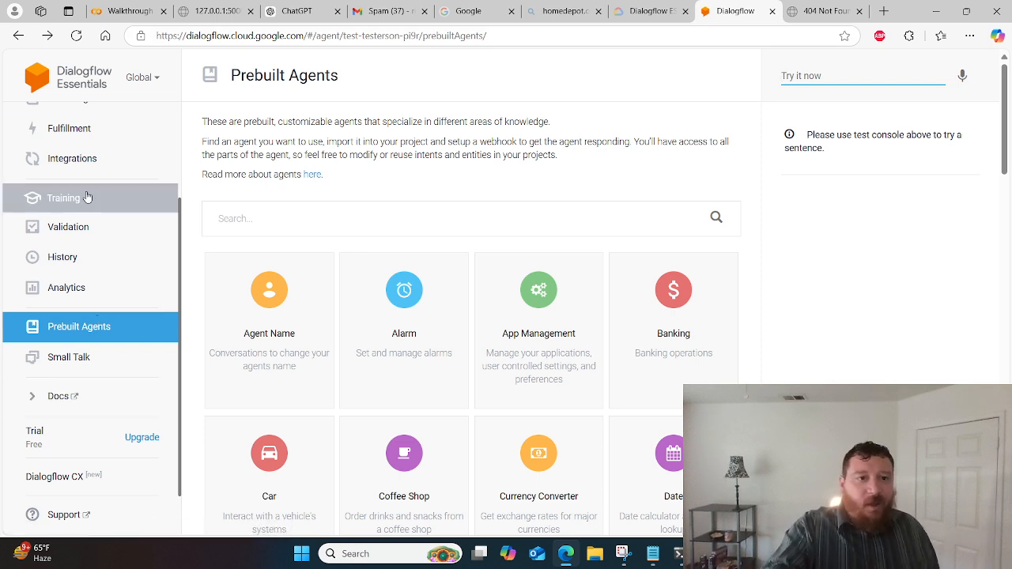
pyautogui.scroll(-3)
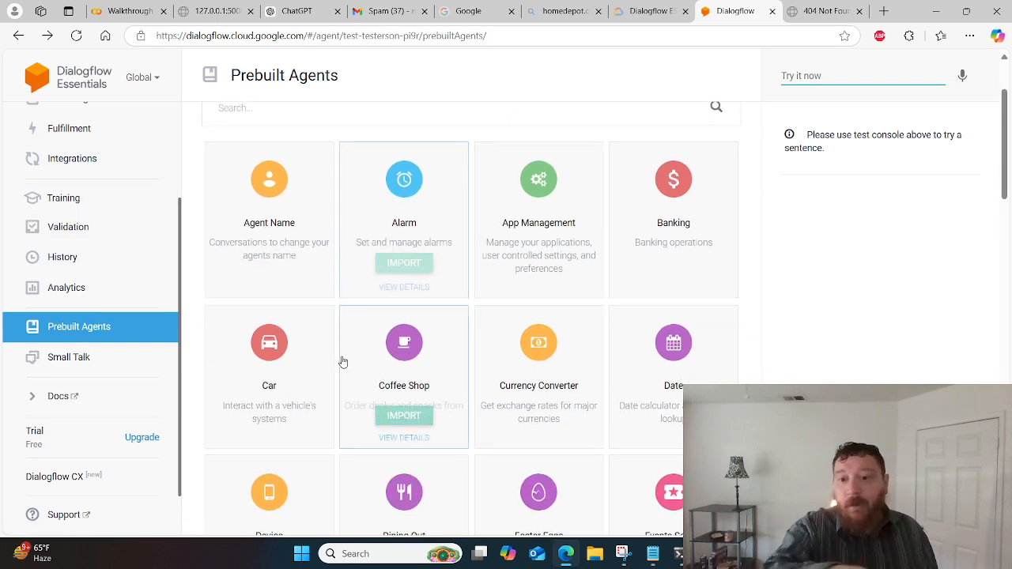
pyautogui.scroll(-3)
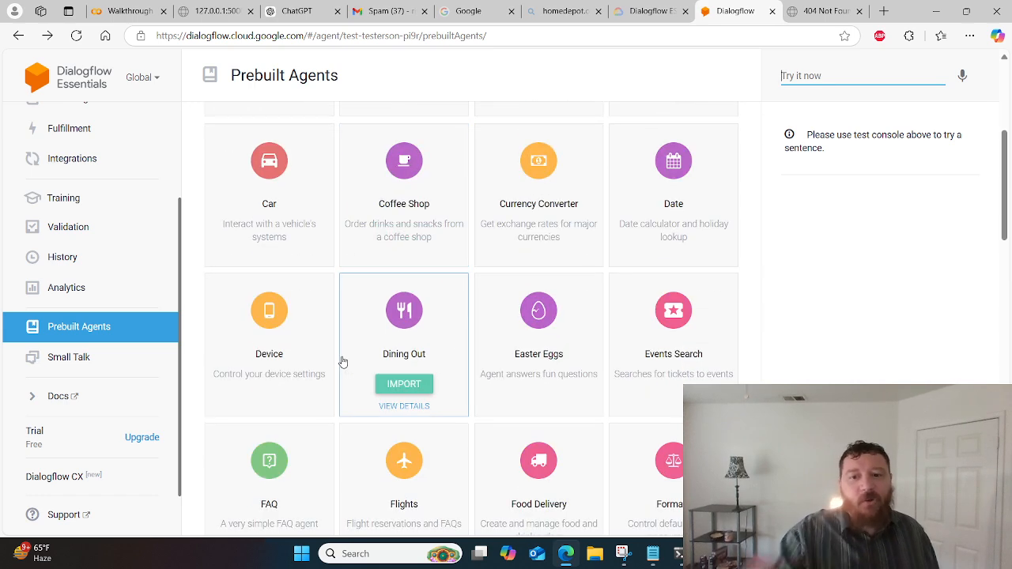
pyautogui.moveTo(583, 228)
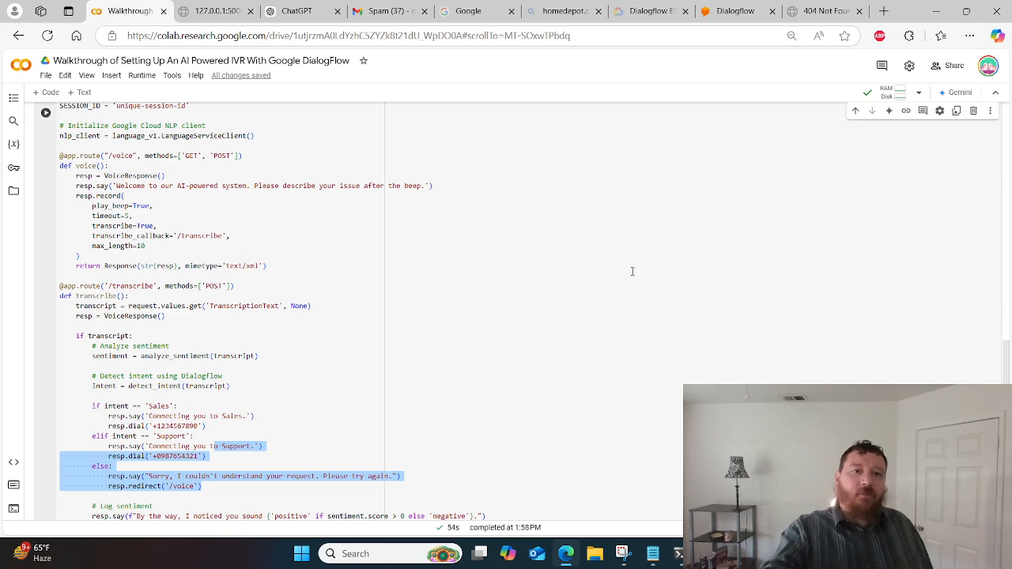
# Step: Highlight the 'if transcript' and analyze_sentiment lines in Colab, then return to Prebuilt Agents
pyautogui.click(731, 11)
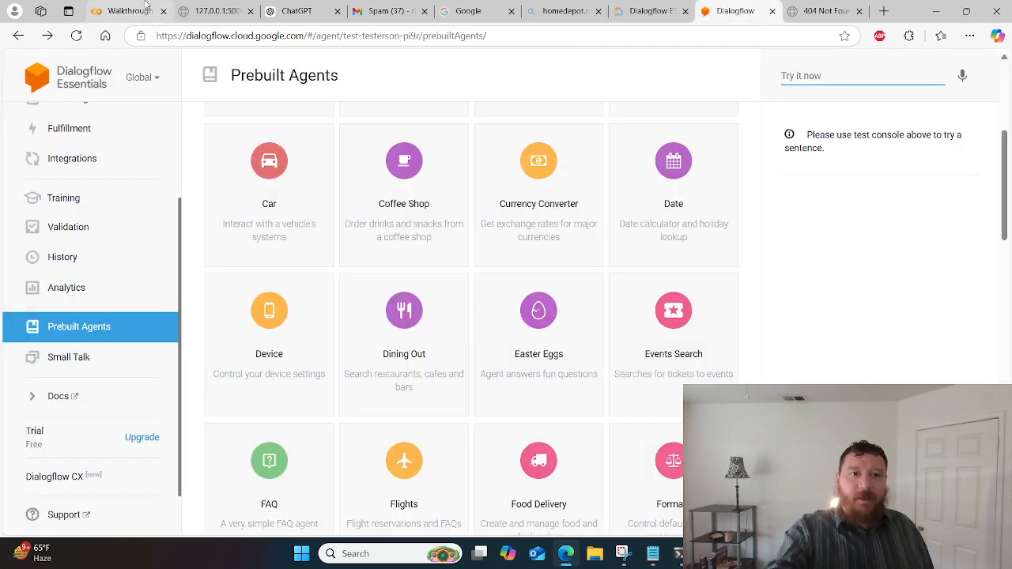
pyautogui.click(131, 12)
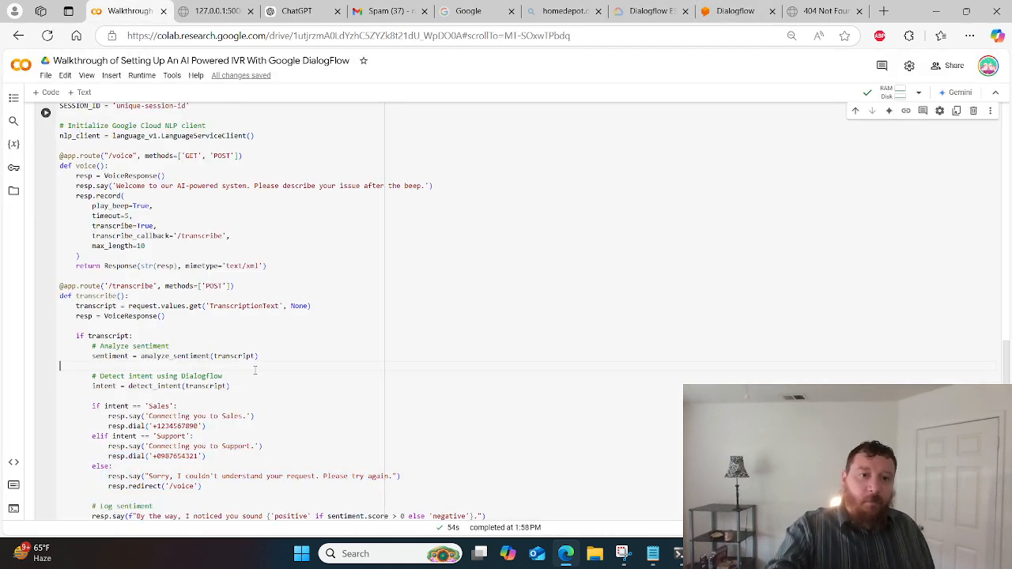
pyautogui.moveTo(59, 335); pyautogui.dragTo(260, 355)
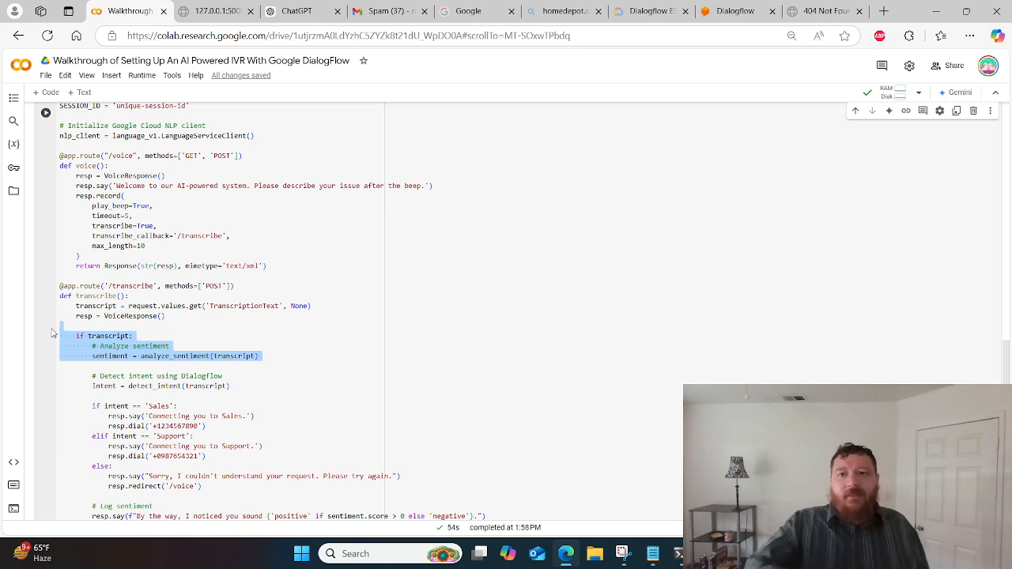
pyautogui.click(735, 10)
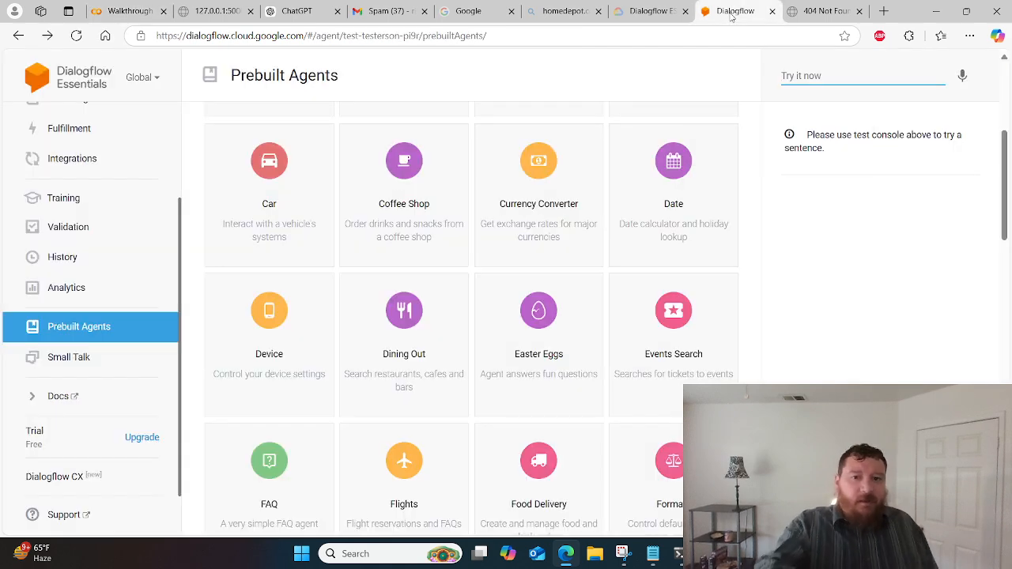